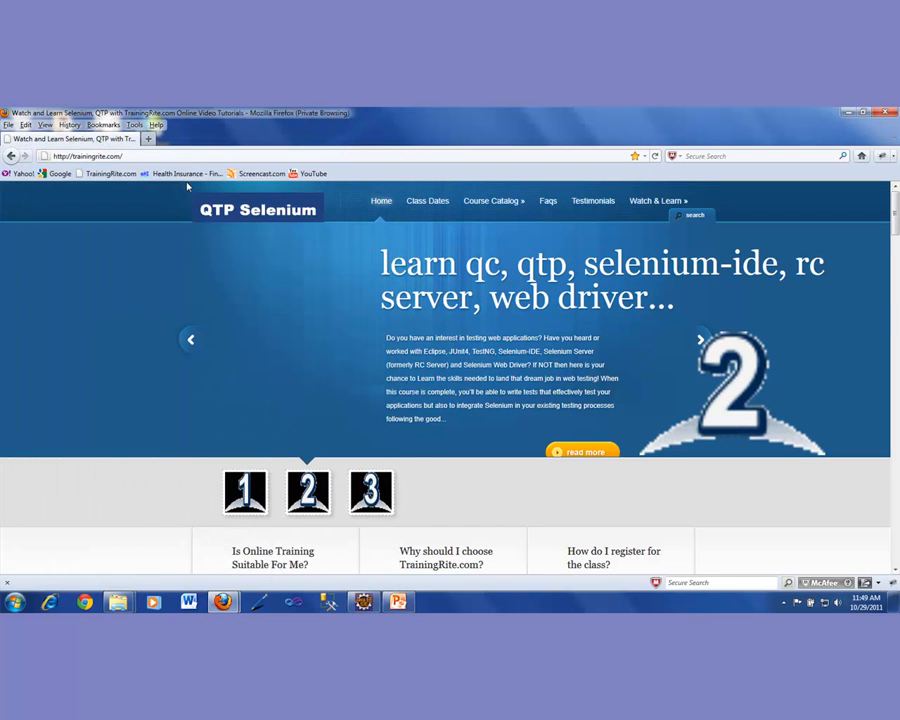
Move the TrainingRite Firefox window out of view.
left_click(178, 173)
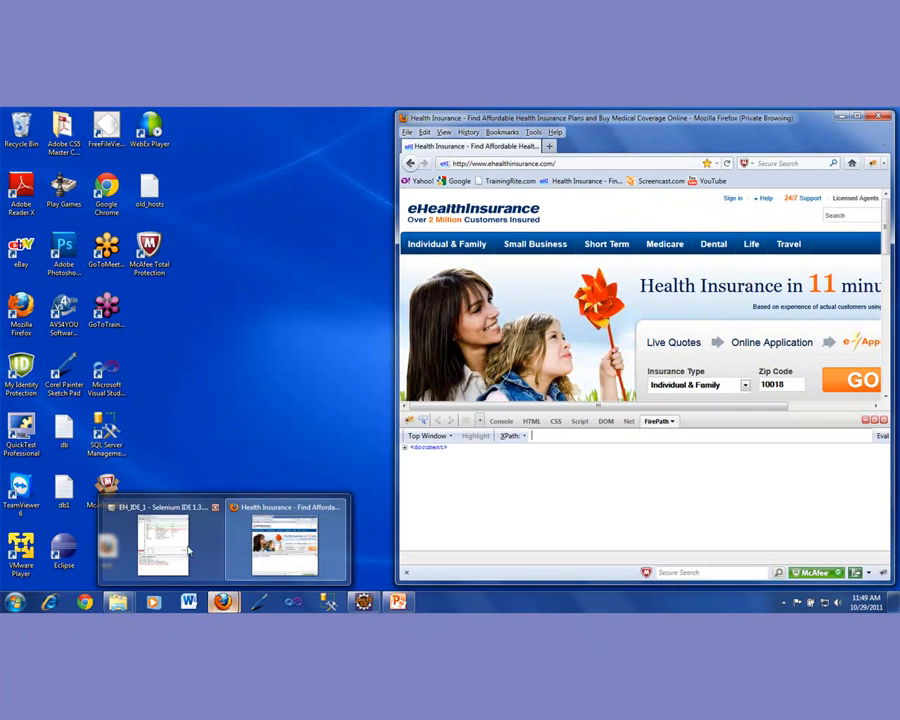
Bring the Selenium IDE EH_IDE_1 test case window to the front.
left_click(162, 540)
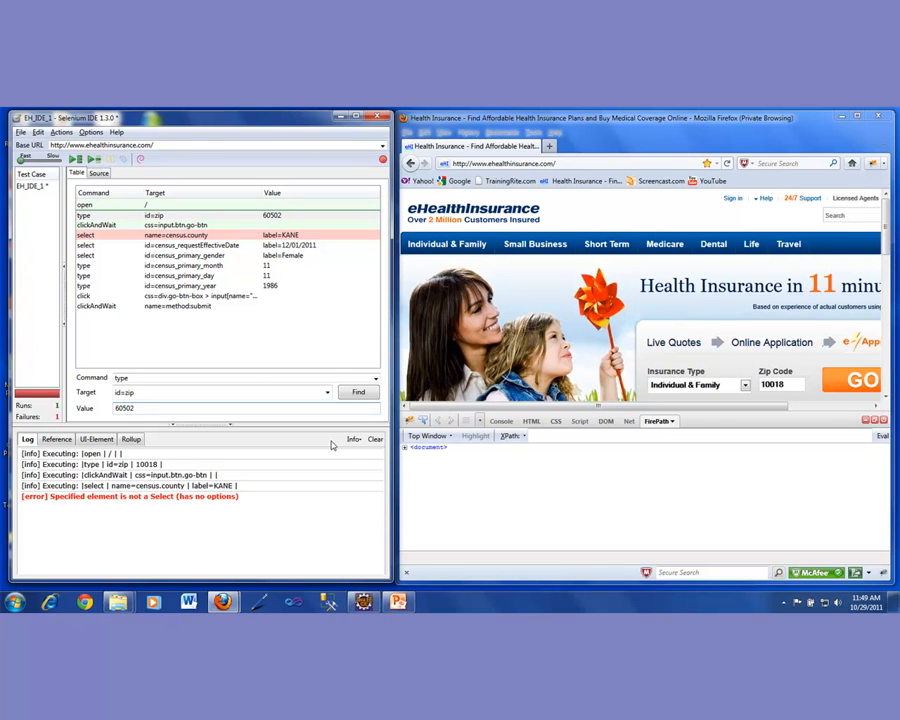
Clear the earlier county select error from the Selenium IDE log.
left_click(375, 439)
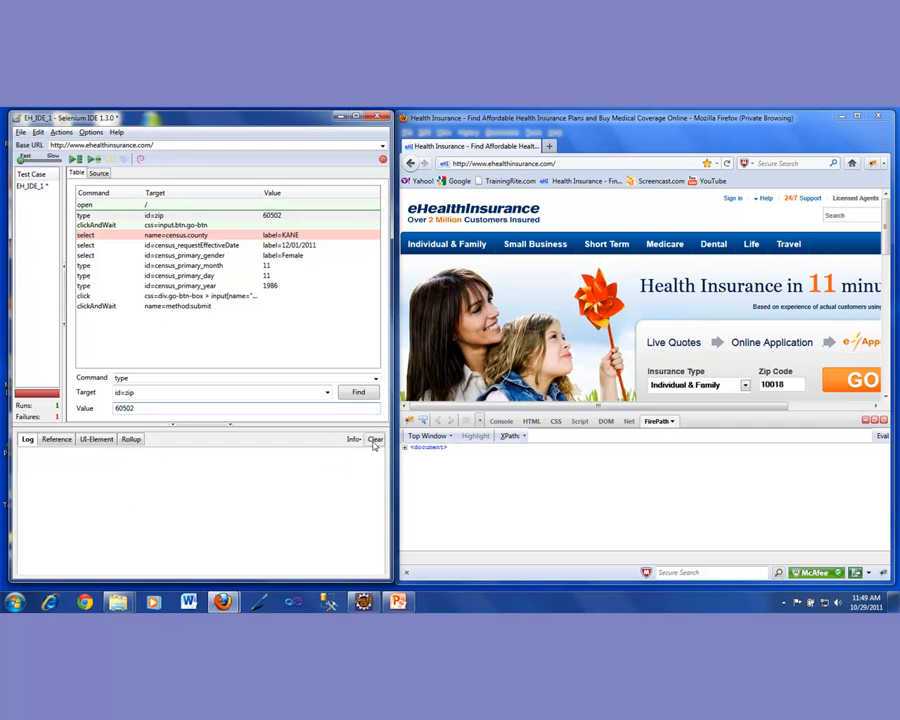
mouse_move(93, 160)
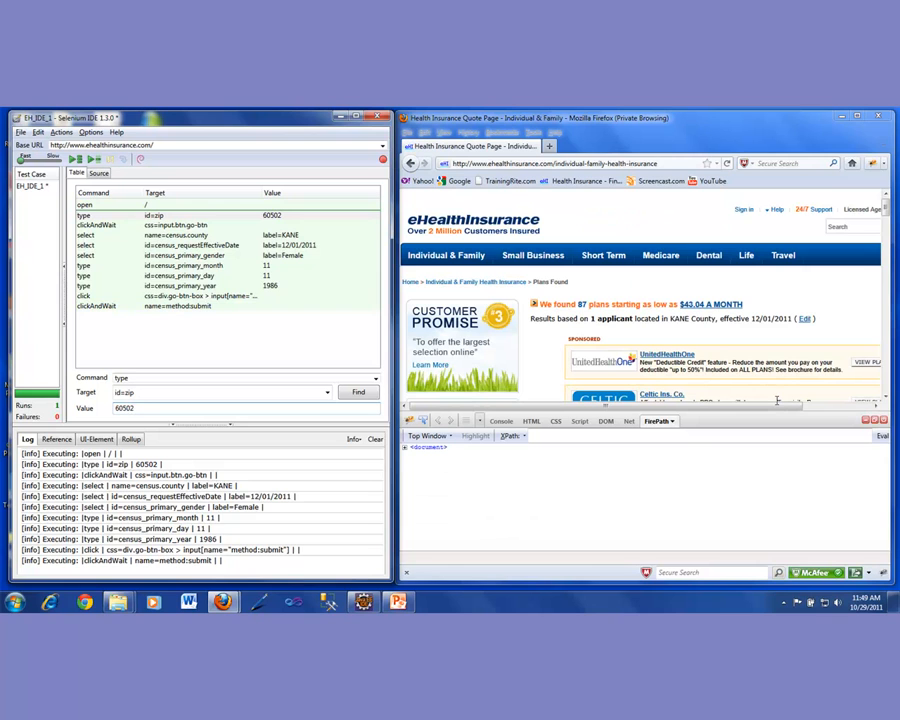
mouse_move(244, 354)
type("10002")
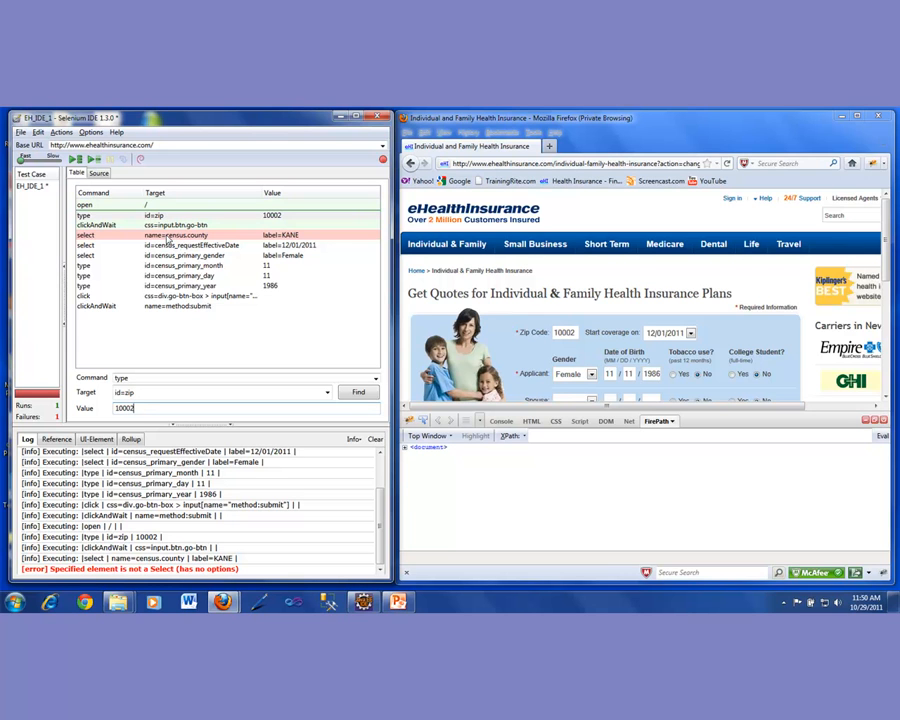
mouse_move(604, 276)
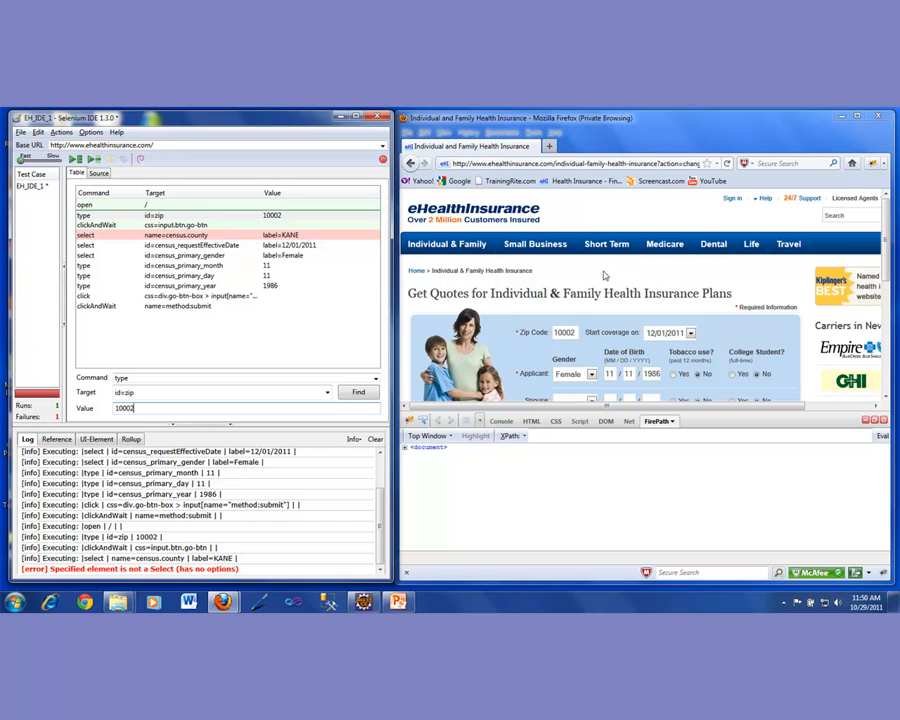
mouse_move(660, 275)
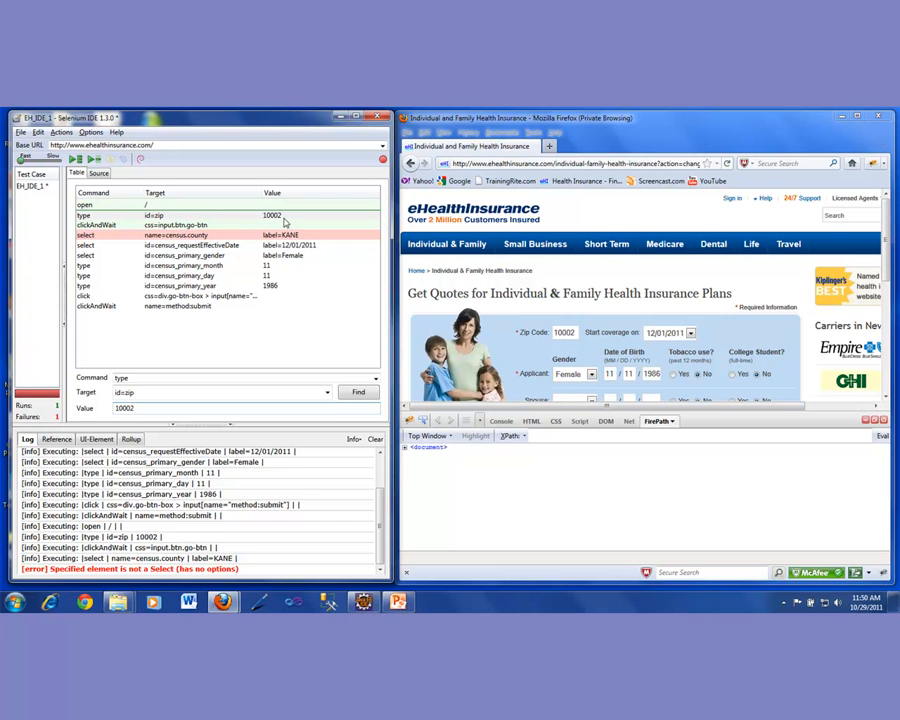
mouse_move(284, 222)
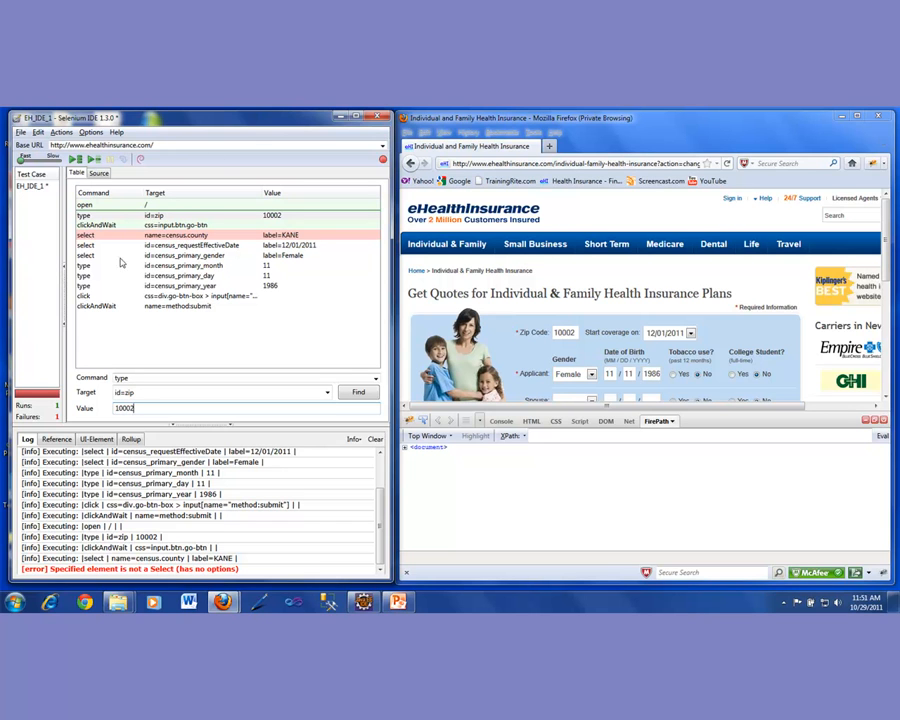
mouse_move(181, 341)
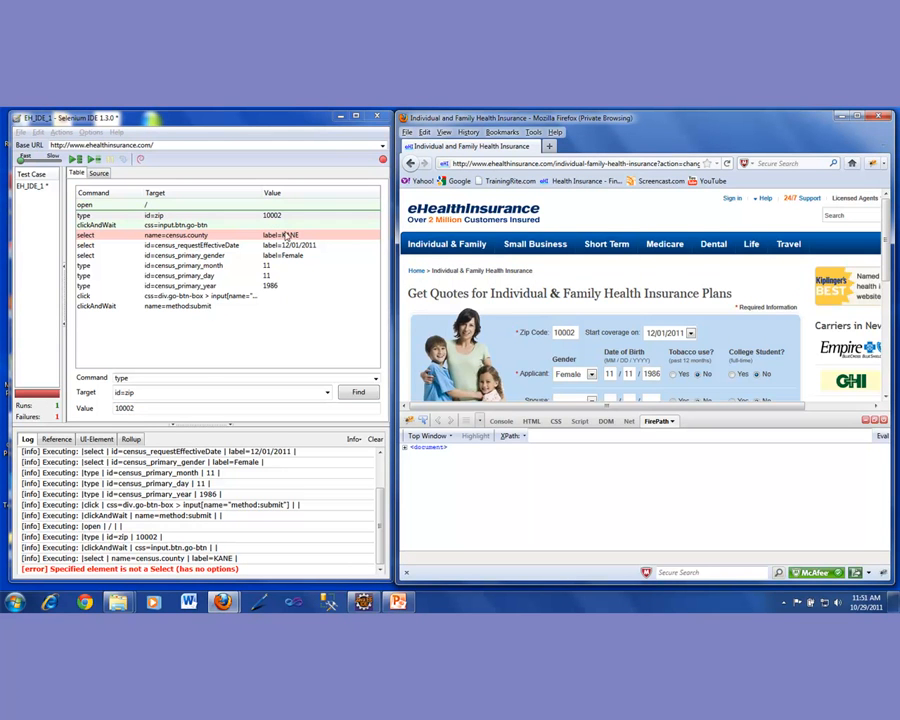
mouse_move(208, 369)
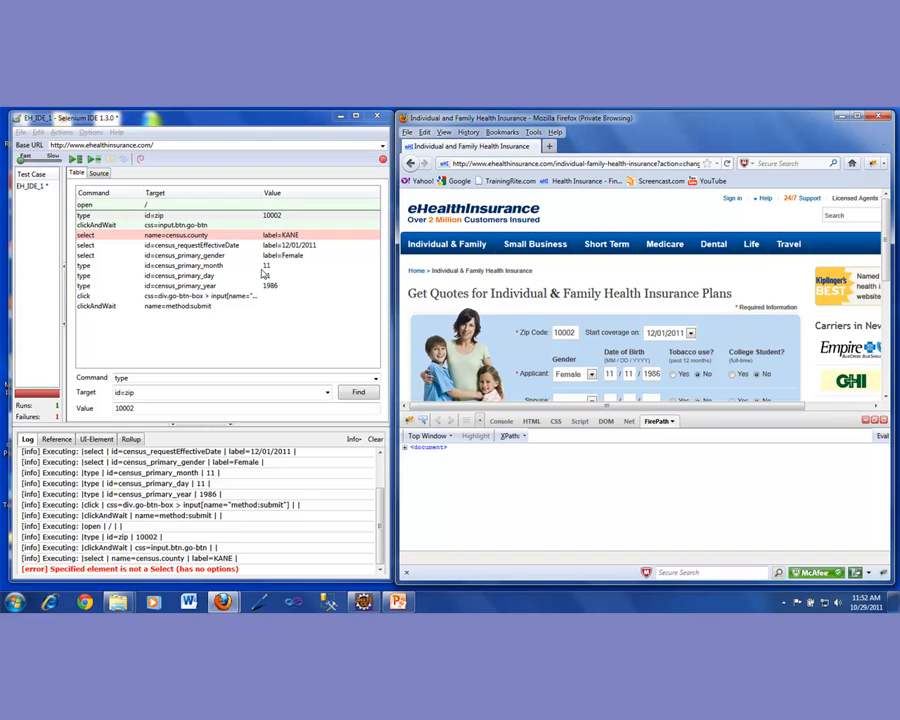
mouse_move(237, 320)
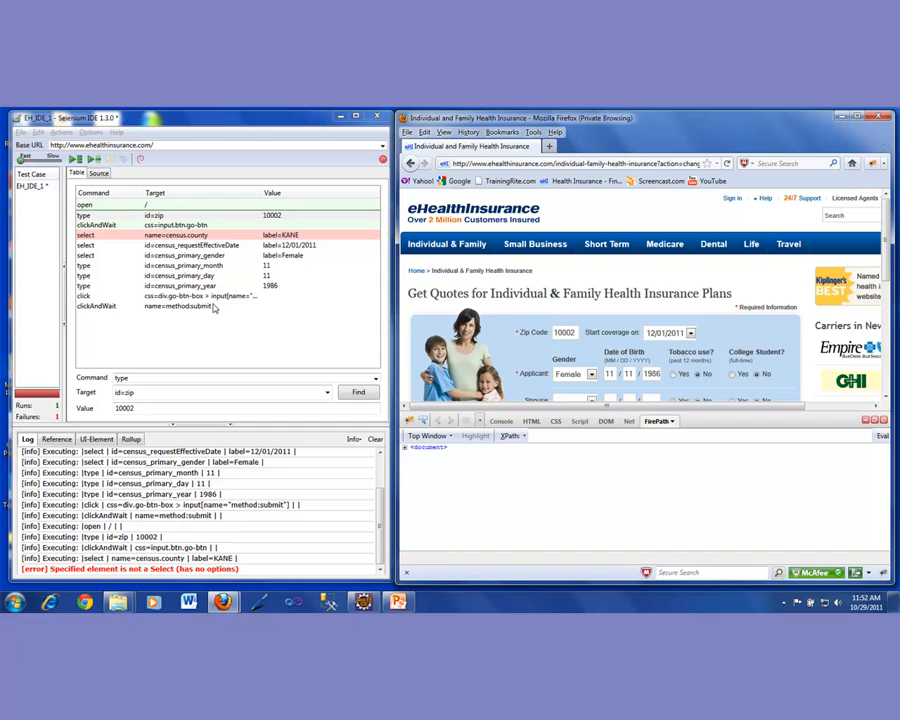
mouse_move(216, 334)
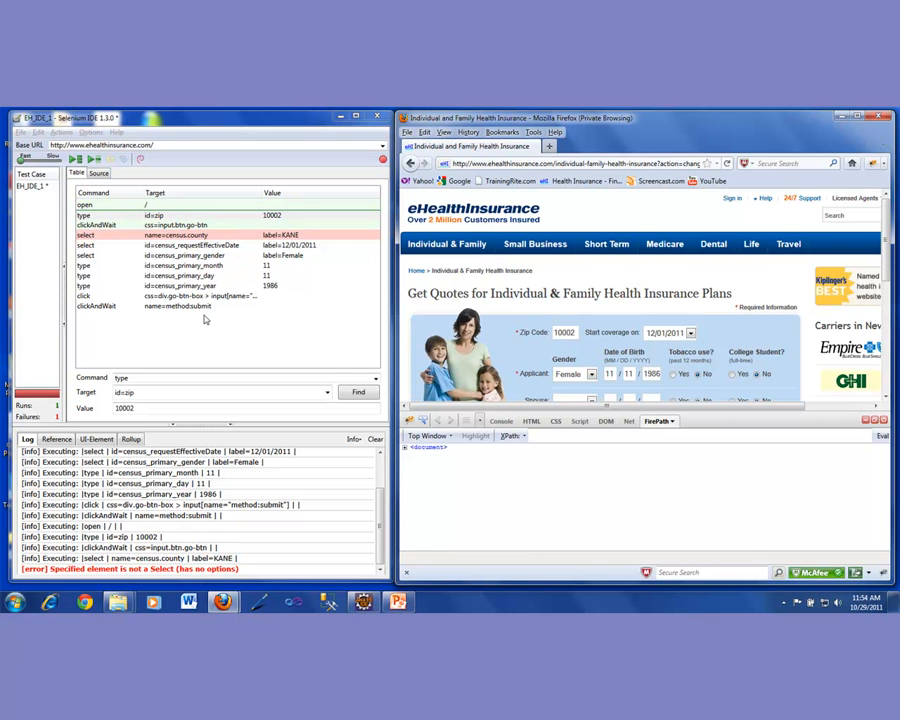
mouse_move(241, 322)
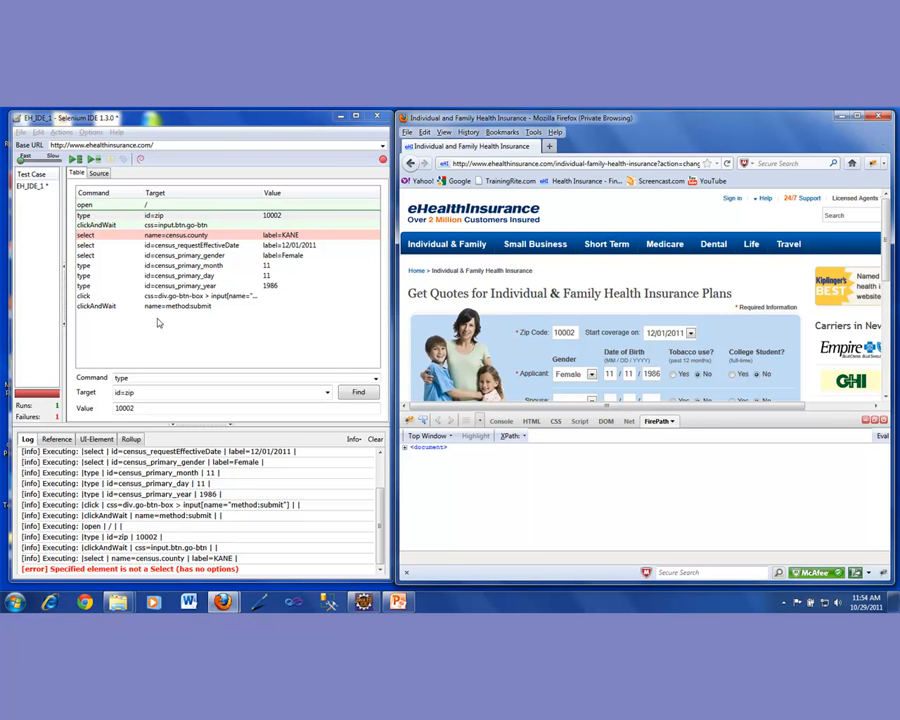
mouse_move(227, 323)
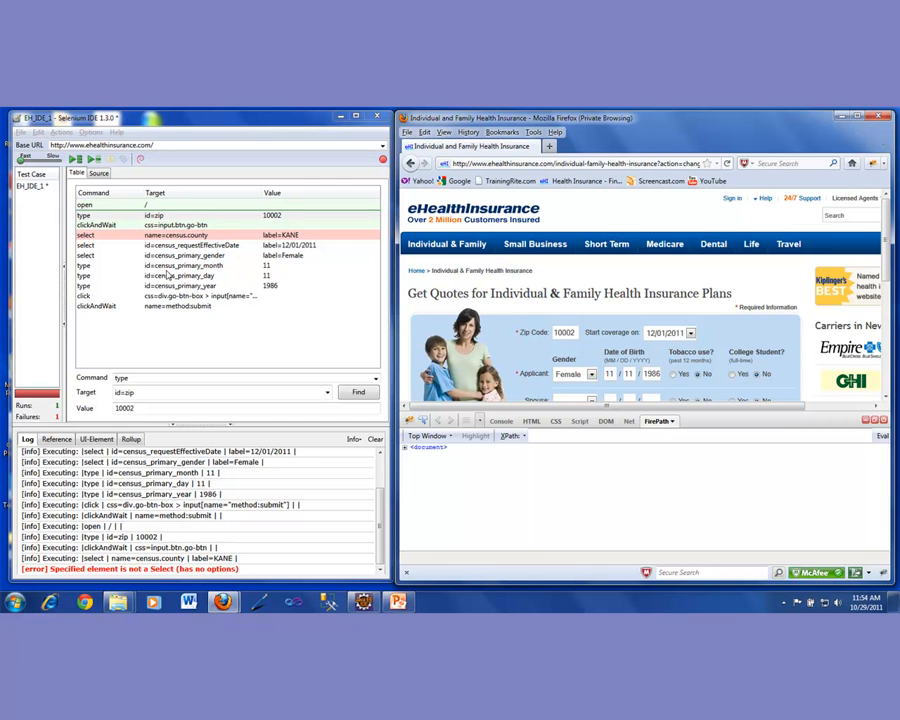
mouse_move(186, 356)
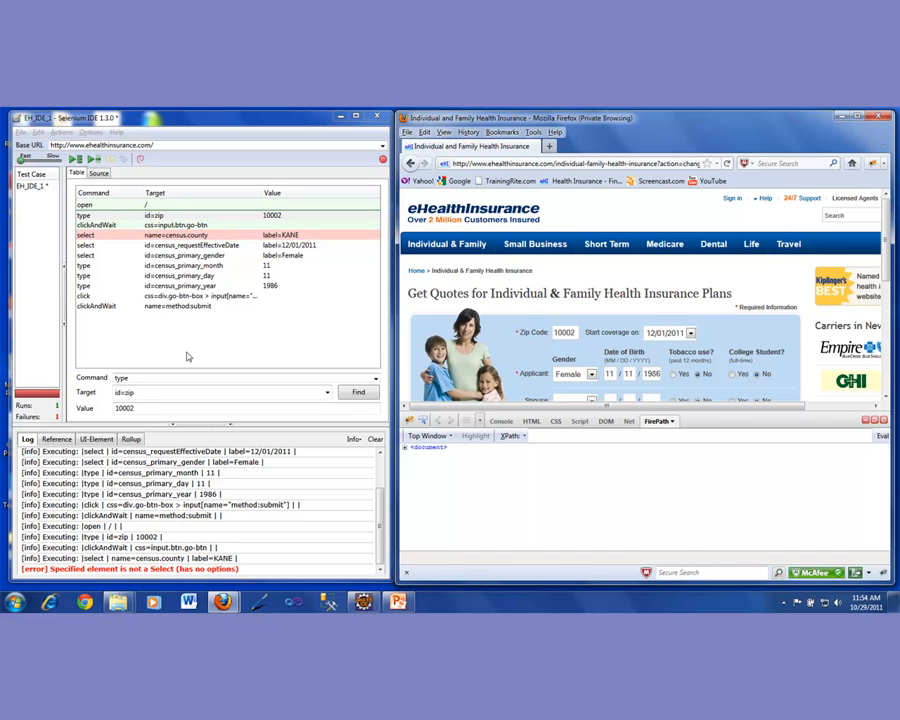
mouse_move(245, 348)
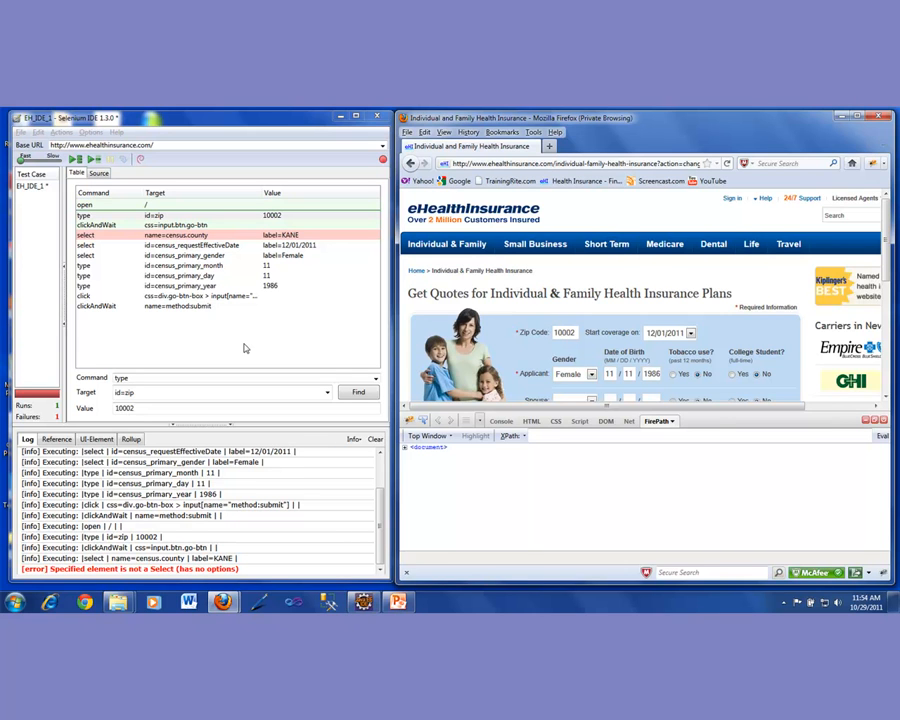
mouse_move(245, 327)
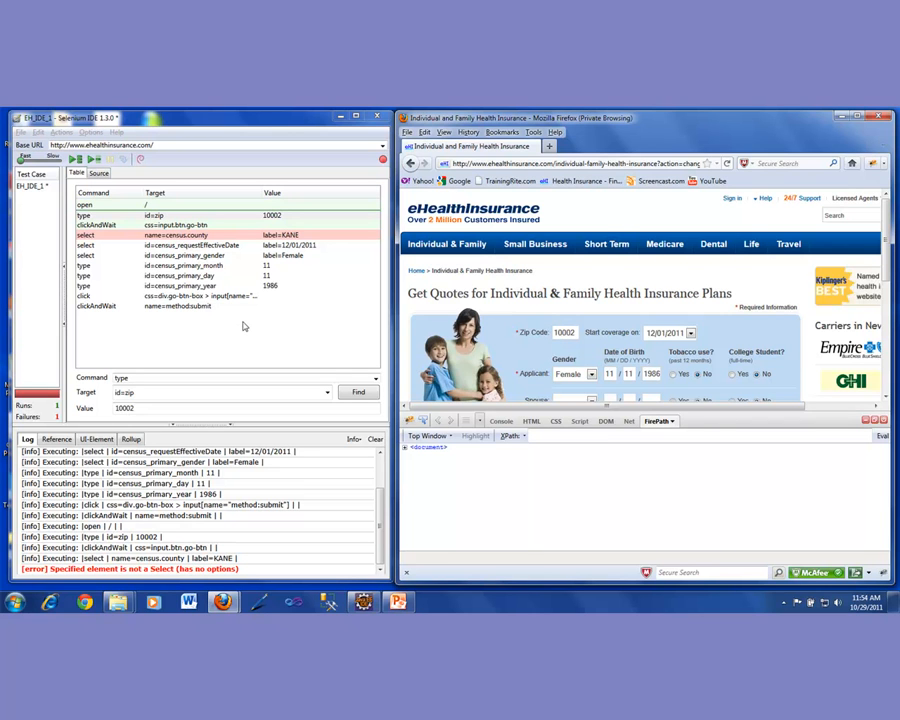
mouse_move(198, 281)
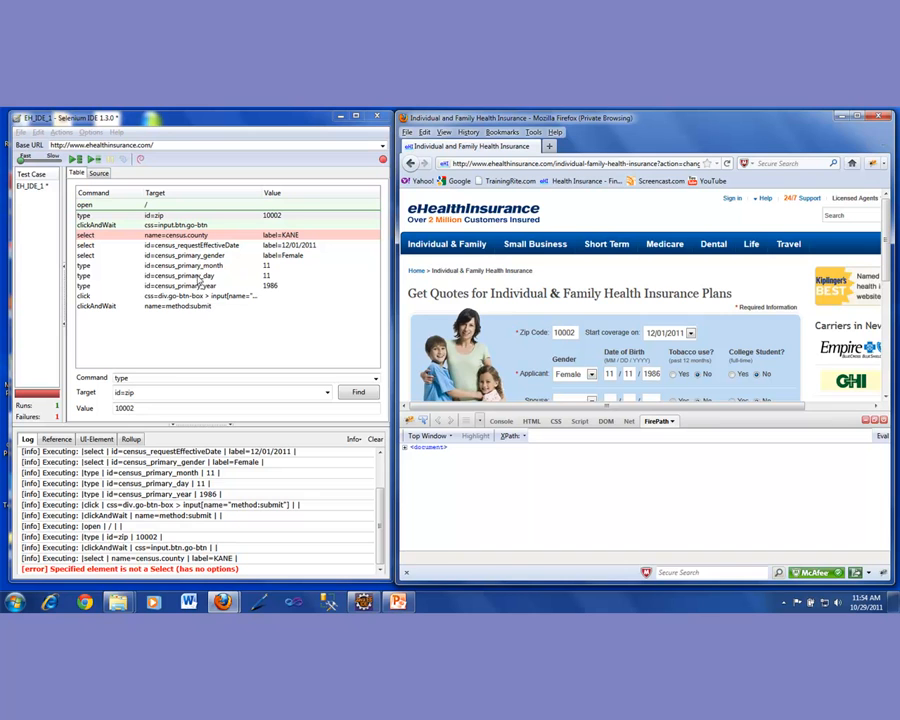
mouse_move(183, 335)
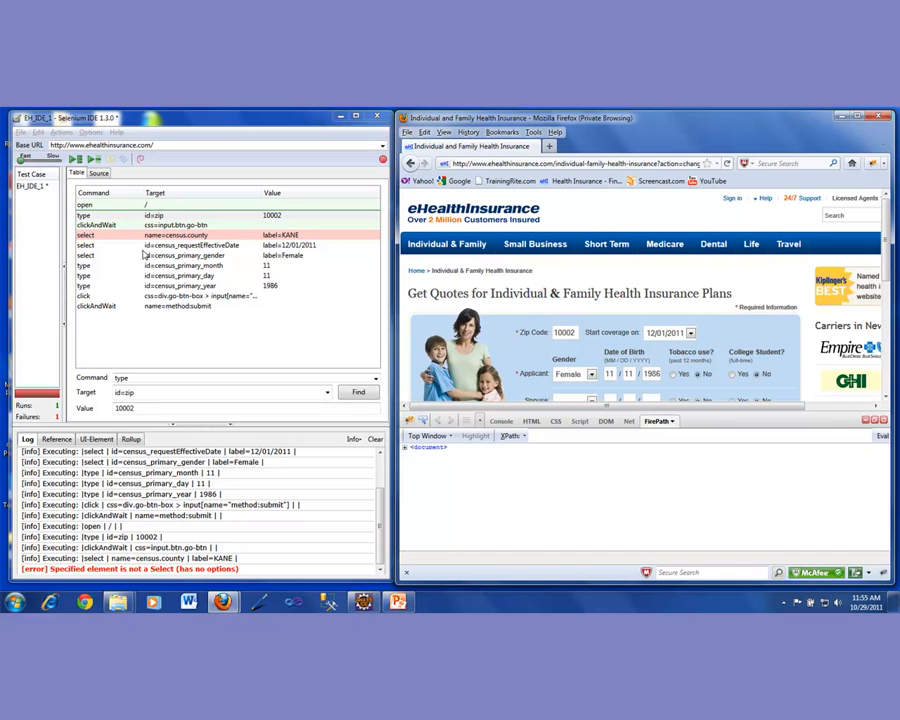
mouse_move(207, 358)
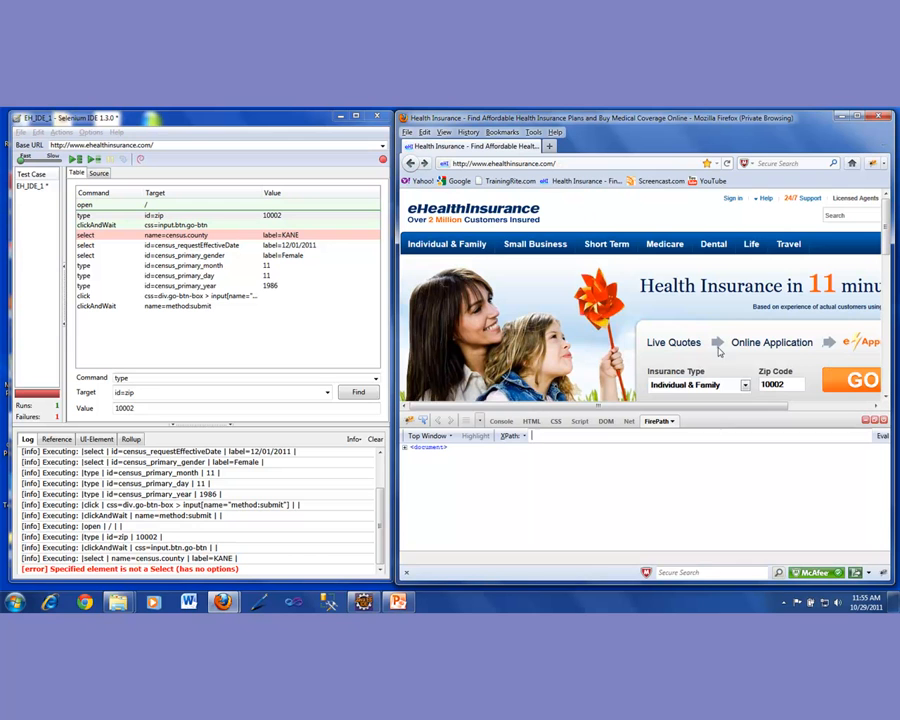
mouse_move(852, 381)
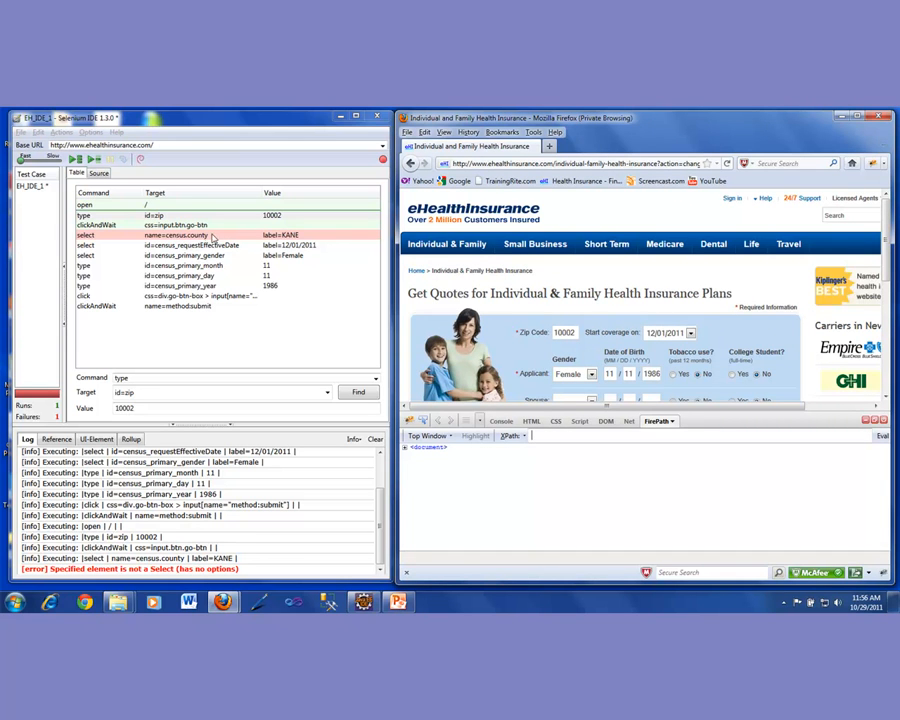
mouse_move(642, 326)
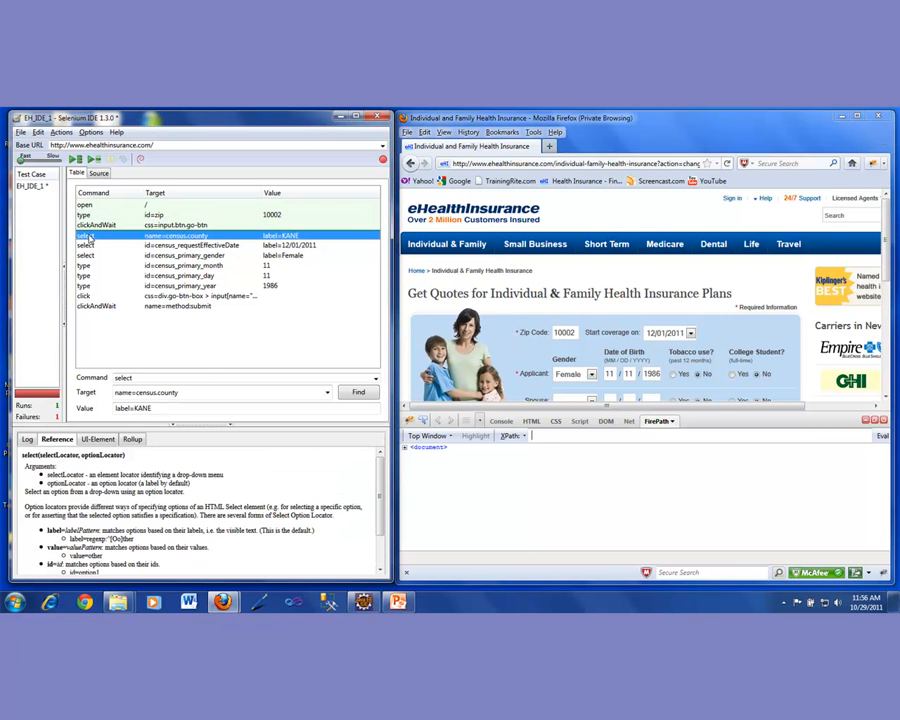
Delete the failing select name=census.county step from the test case.
right_click(170, 235)
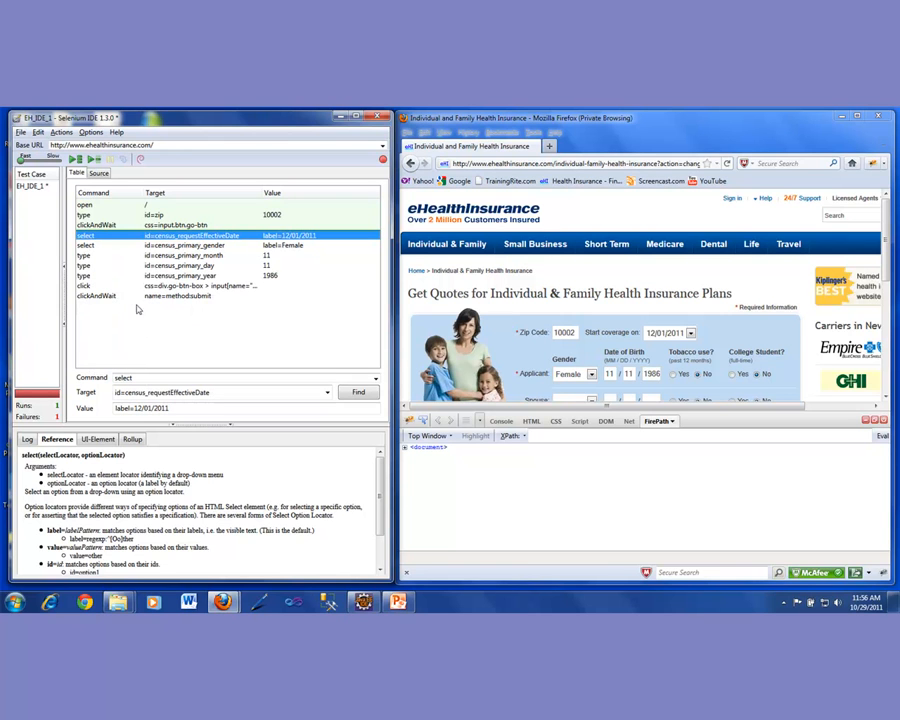
mouse_move(211, 333)
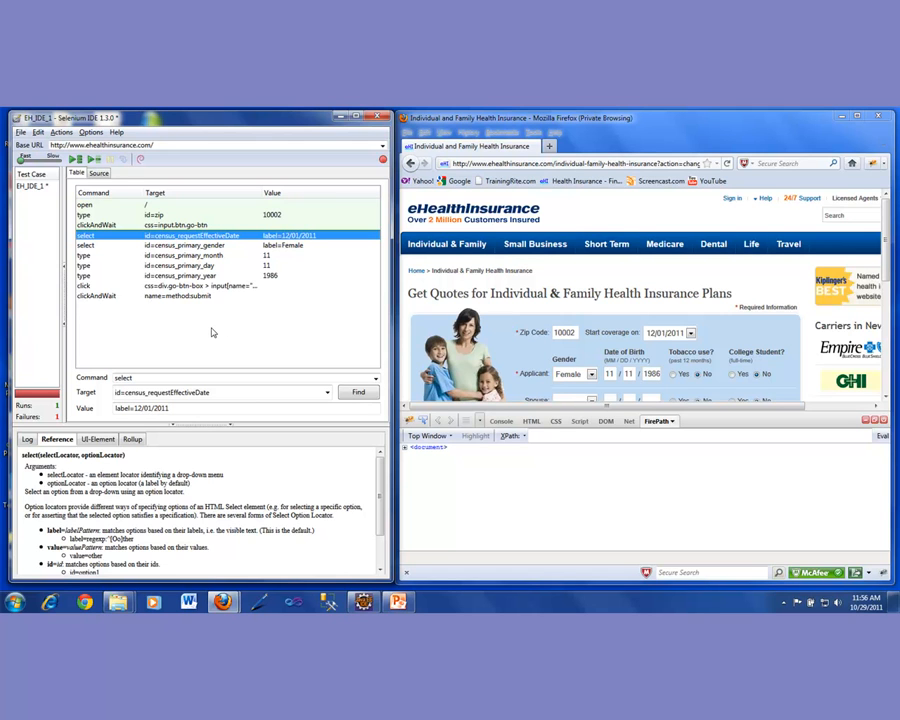
mouse_move(240, 237)
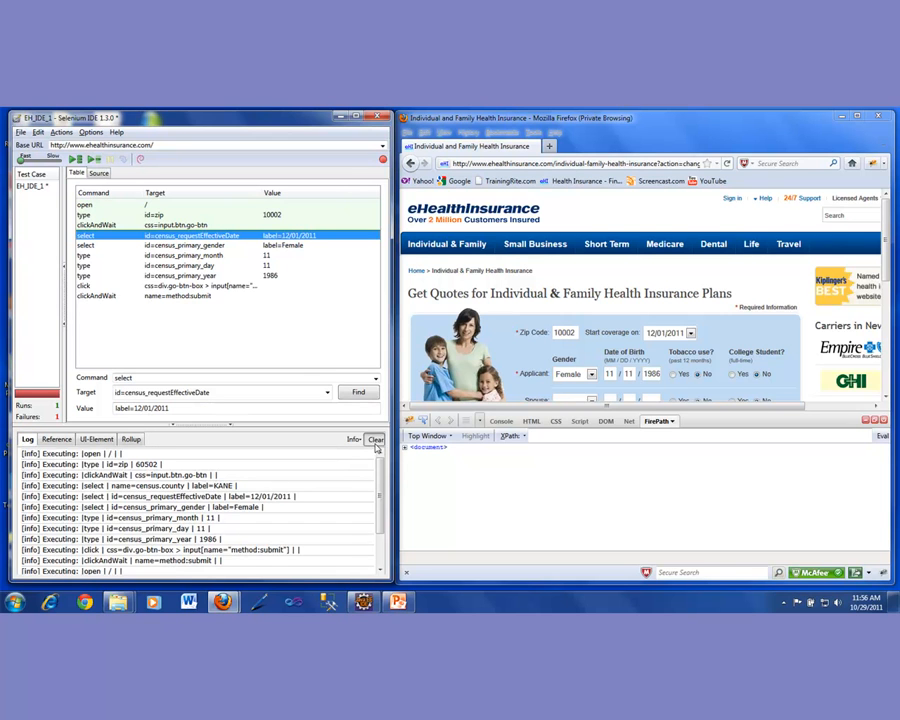
left_click(375, 439)
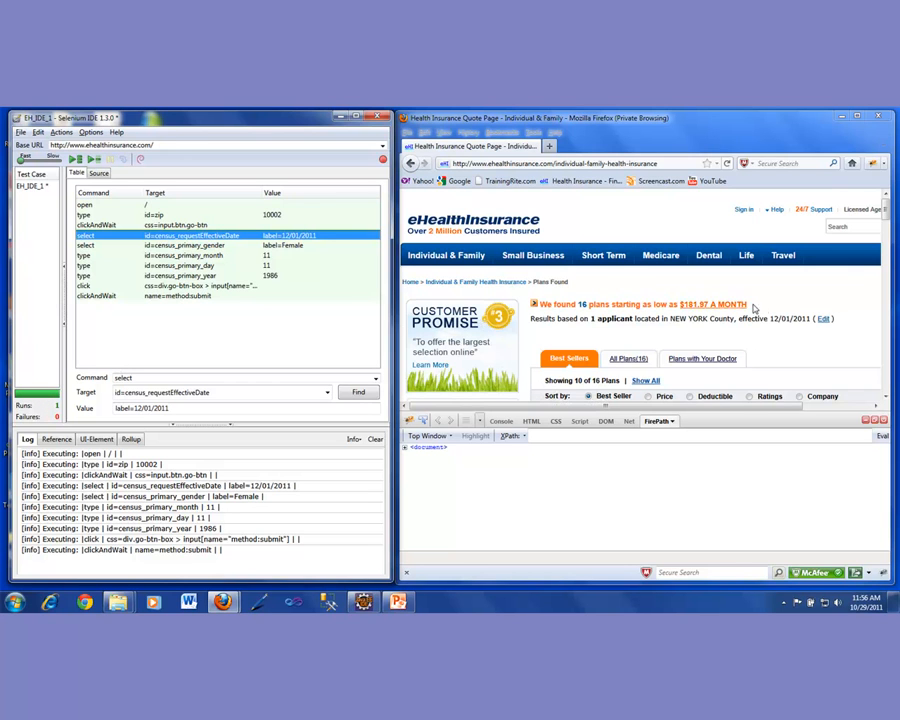
mouse_move(597, 294)
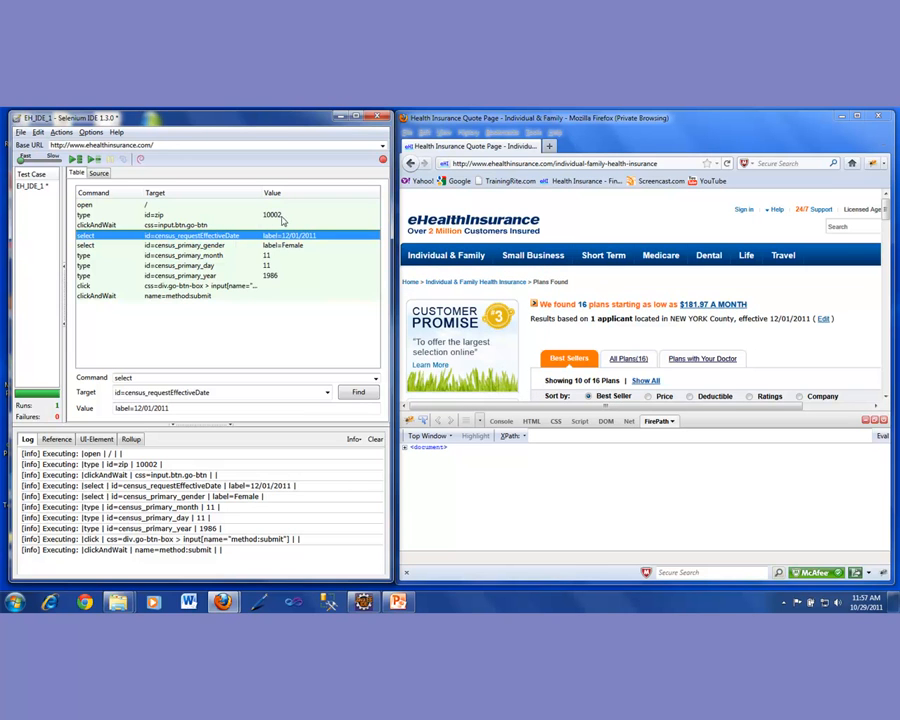
mouse_move(230, 250)
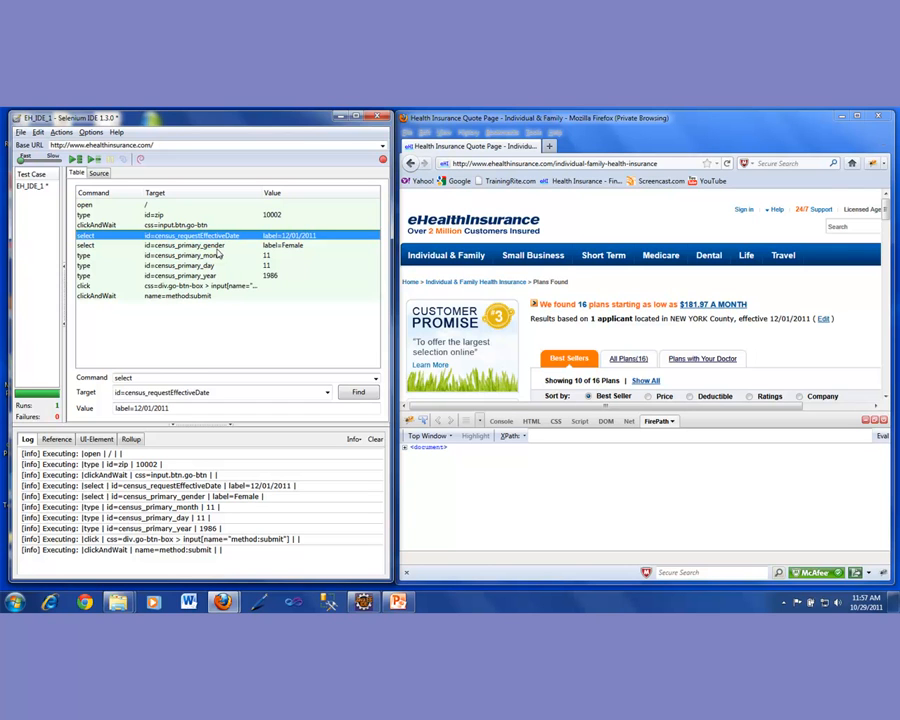
mouse_move(255, 275)
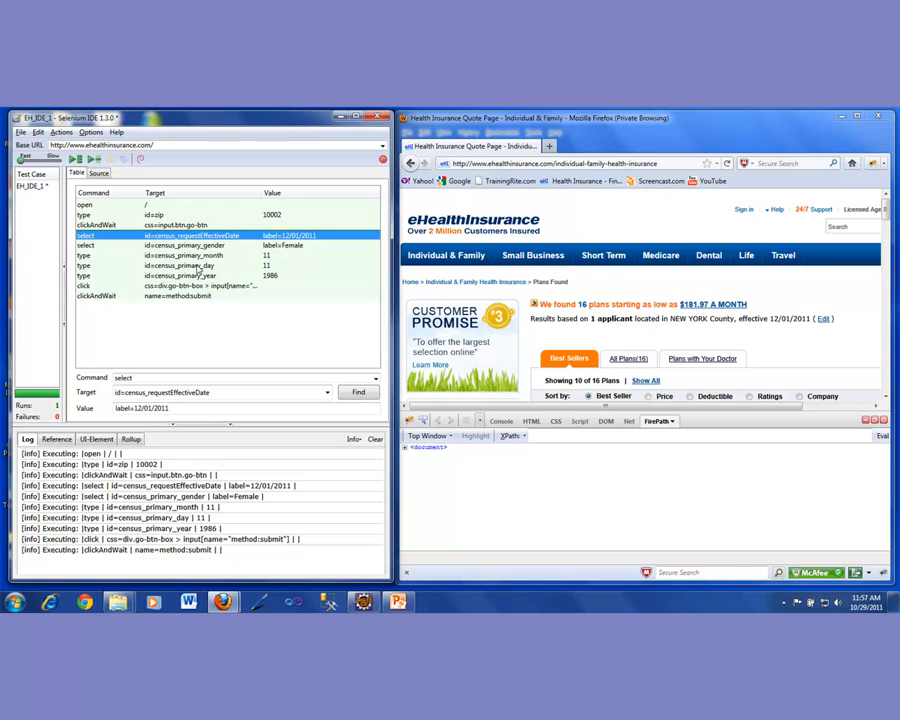
mouse_move(337, 302)
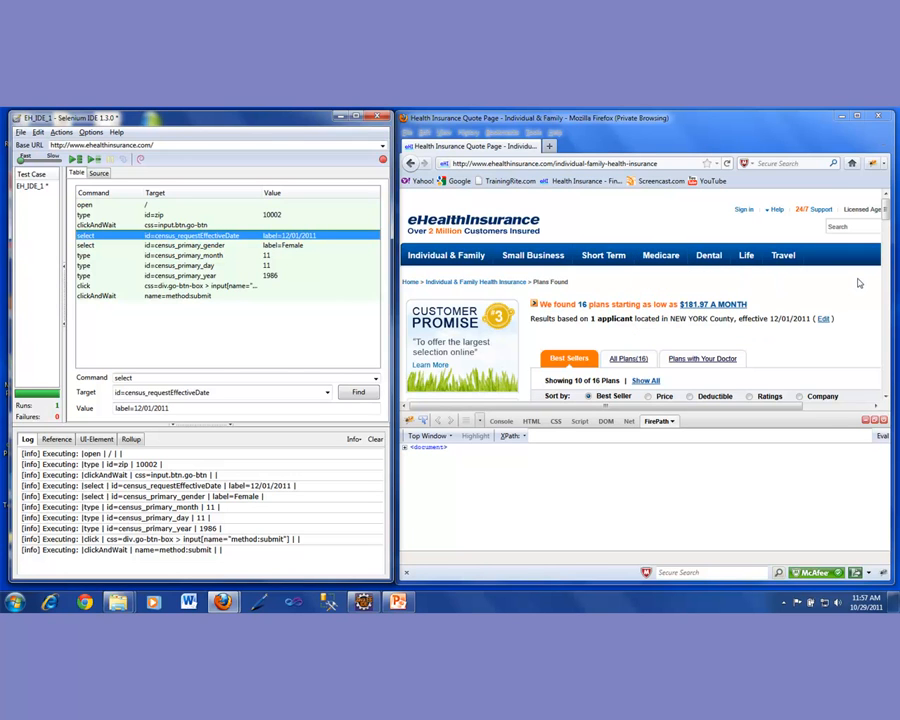
mouse_move(808, 298)
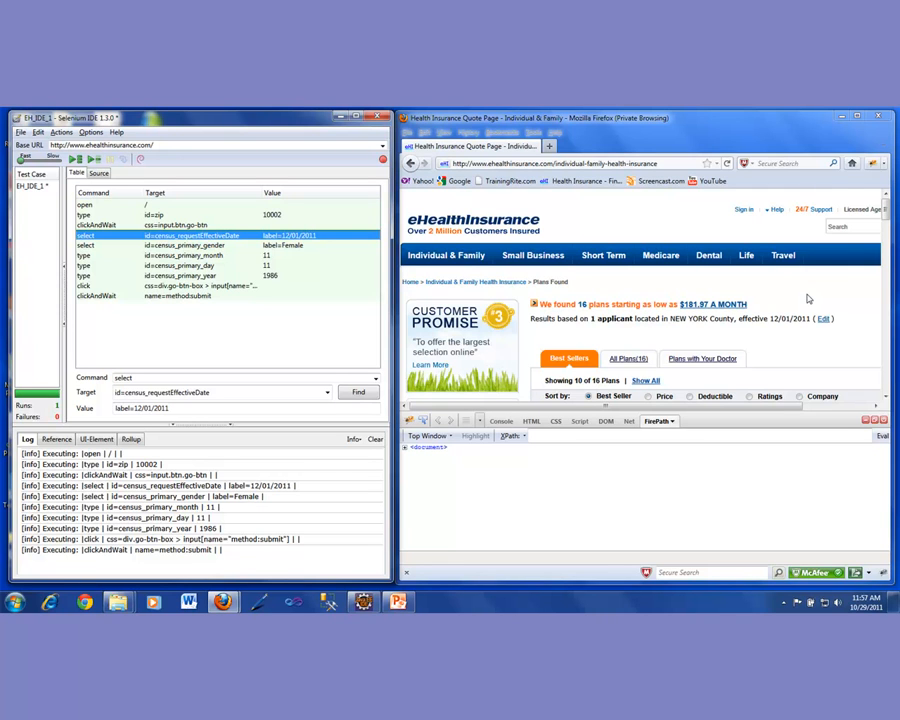
mouse_move(766, 310)
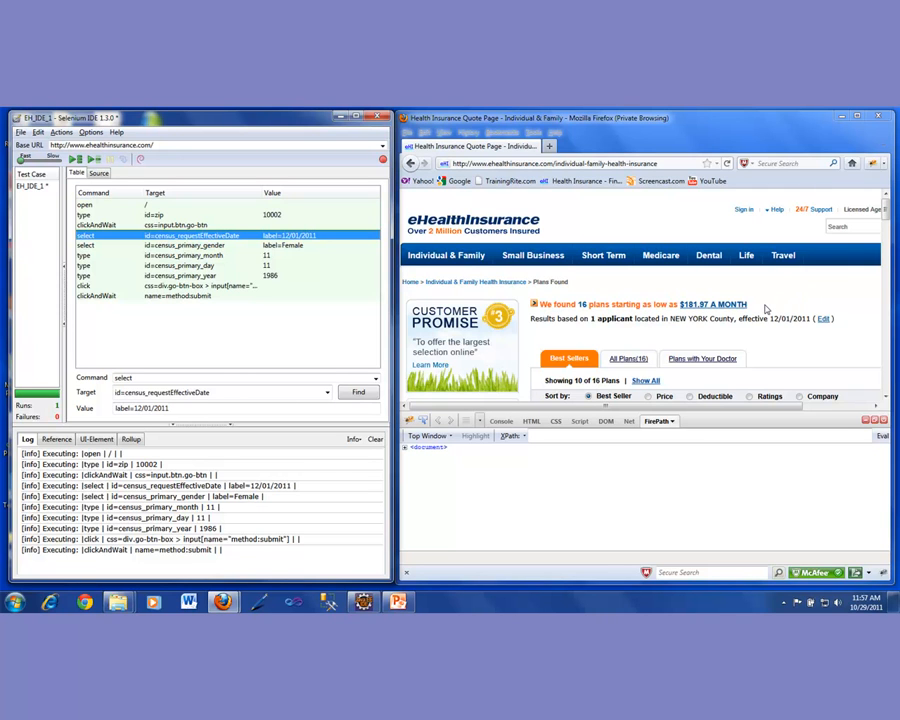
mouse_move(588, 315)
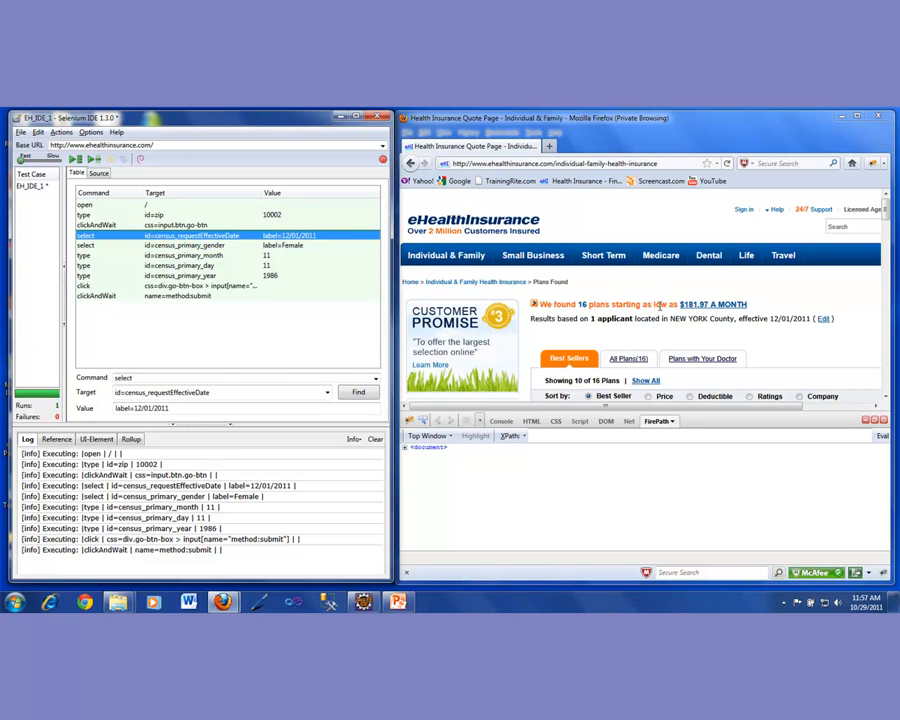
mouse_move(772, 315)
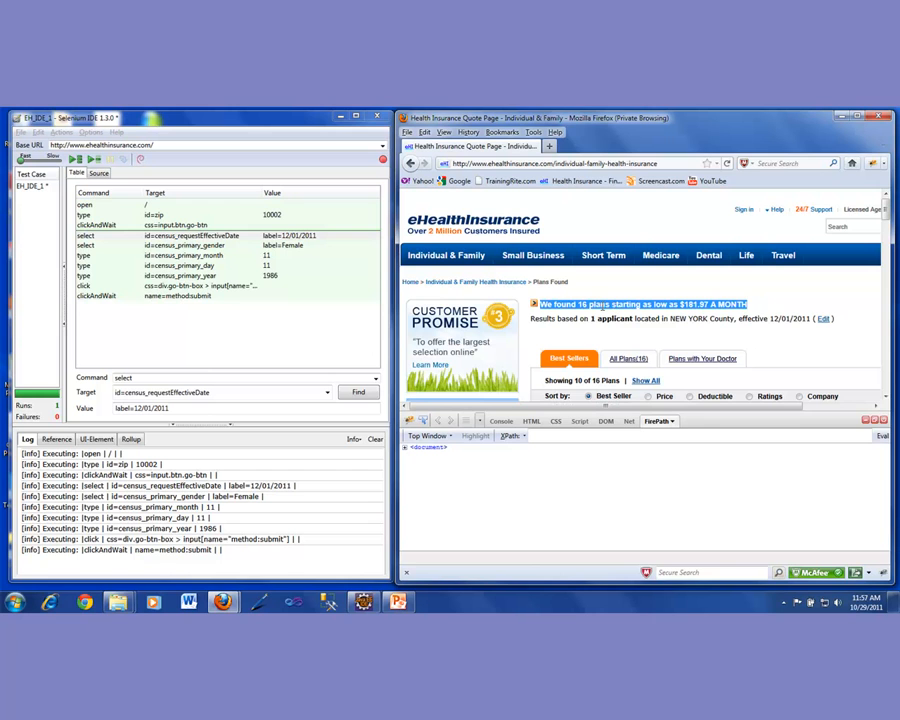
Show Selenium IDE's suggested commands for the '16 plans found' heading.
right_click(640, 303)
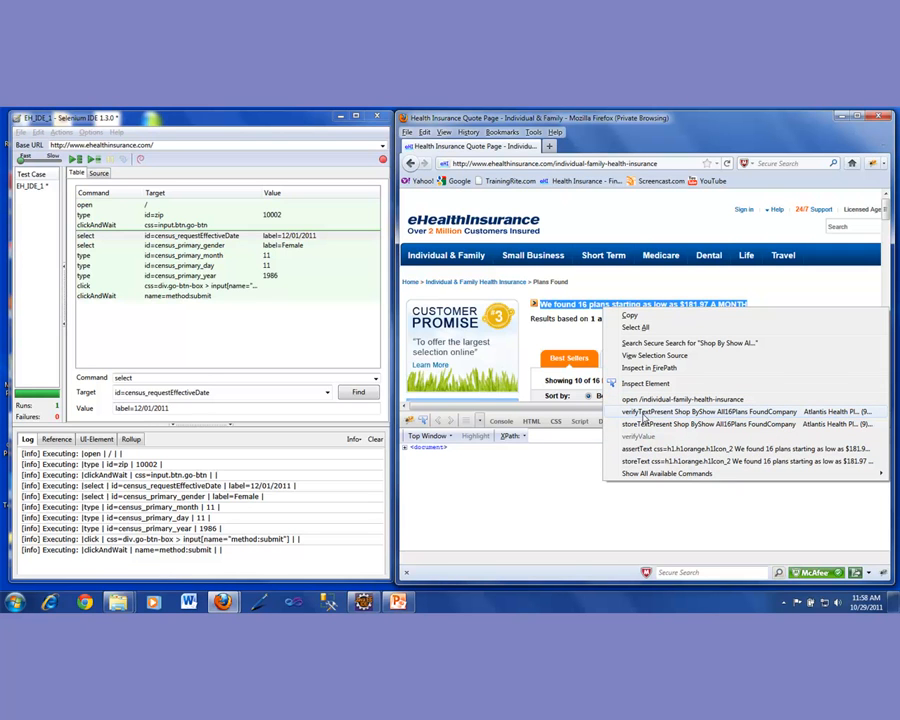
mouse_move(640, 418)
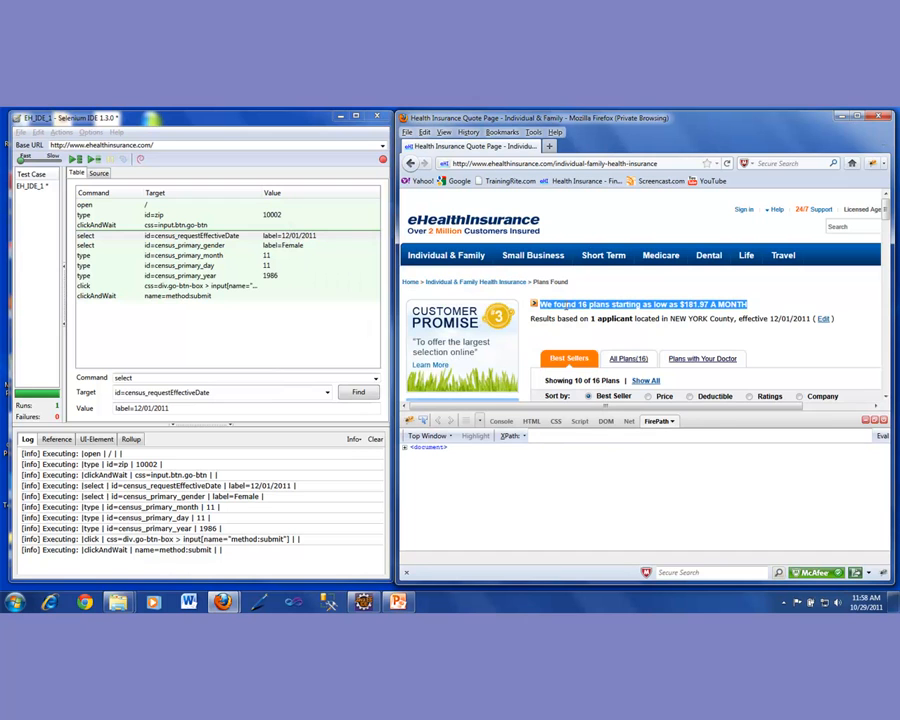
right_click(640, 303)
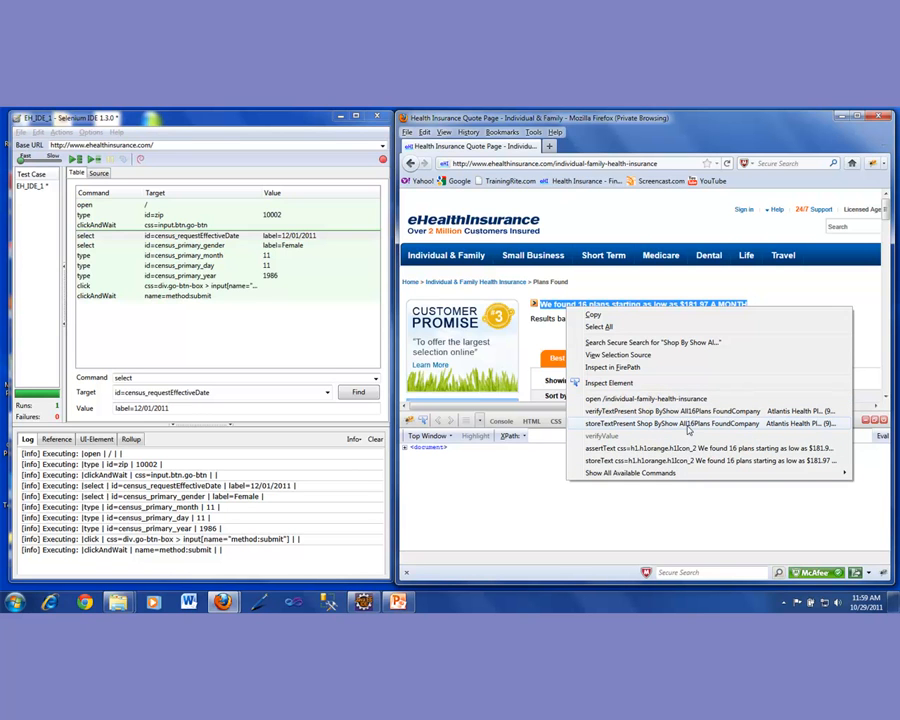
Add storeText on css=h1.h1orange.h1Icon_2, saving into variable AppOut.
left_click(627, 473)
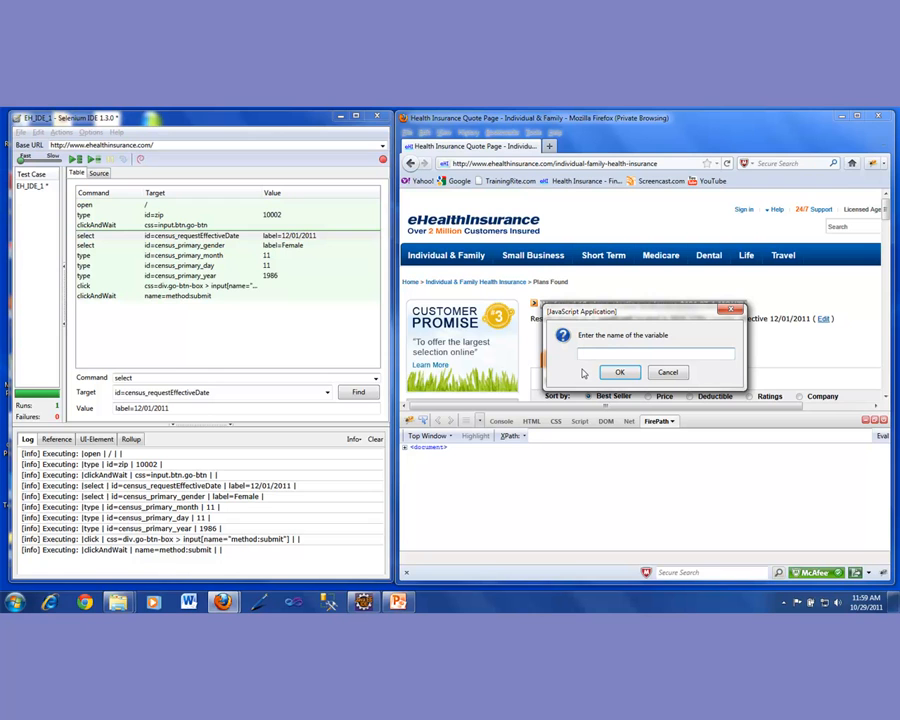
type("AppOut")
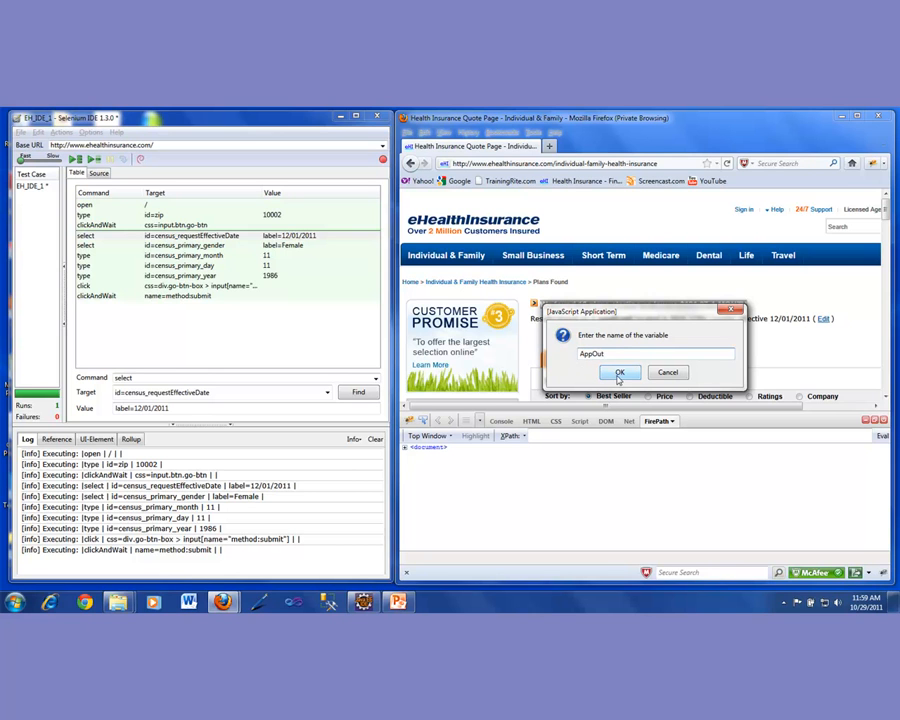
left_click(618, 372)
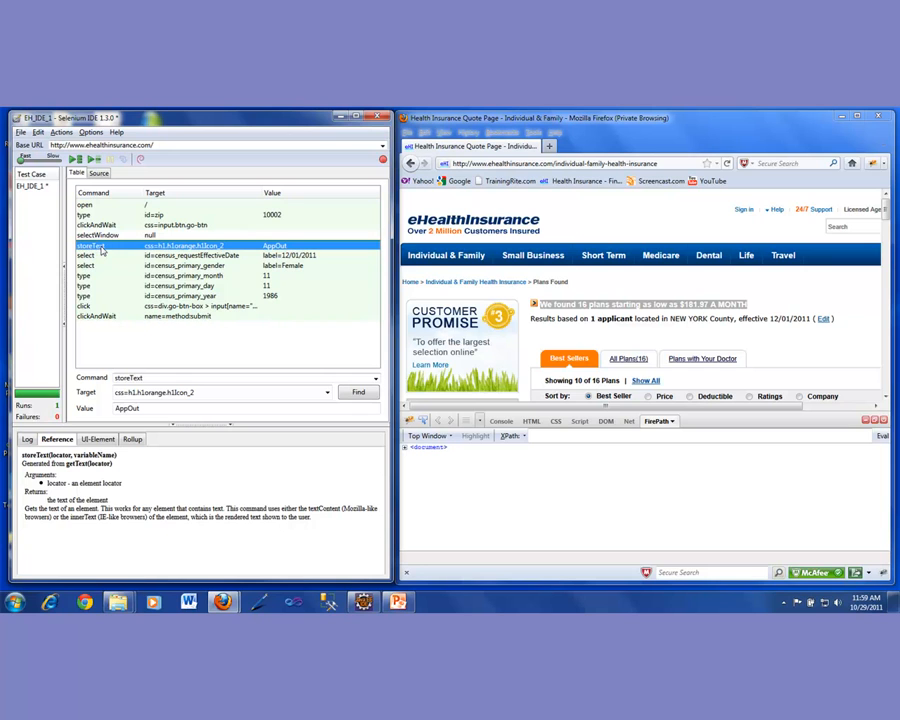
mouse_move(157, 330)
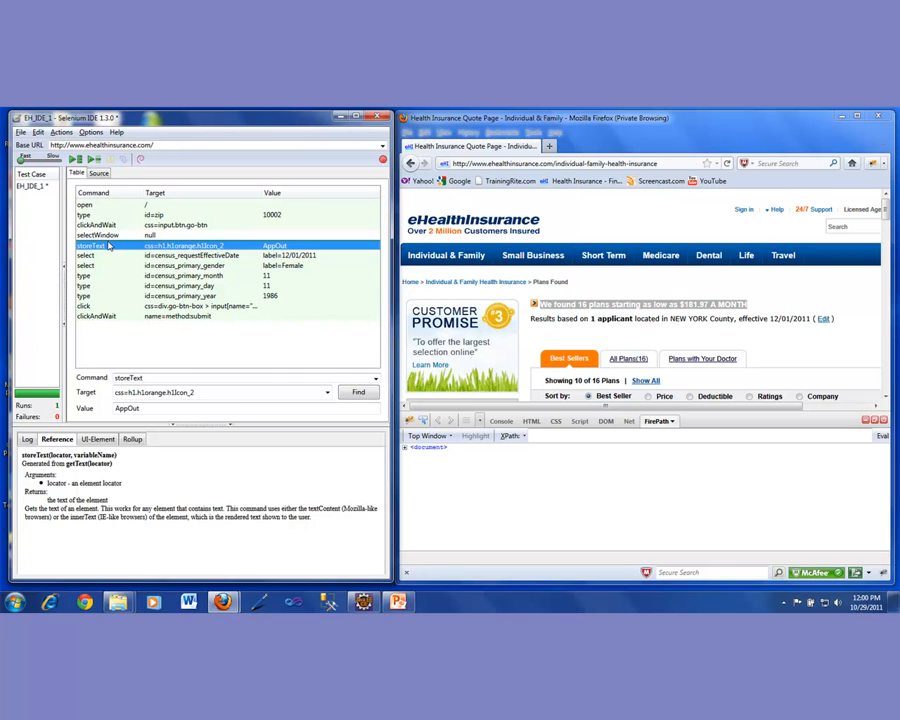
mouse_move(98, 316)
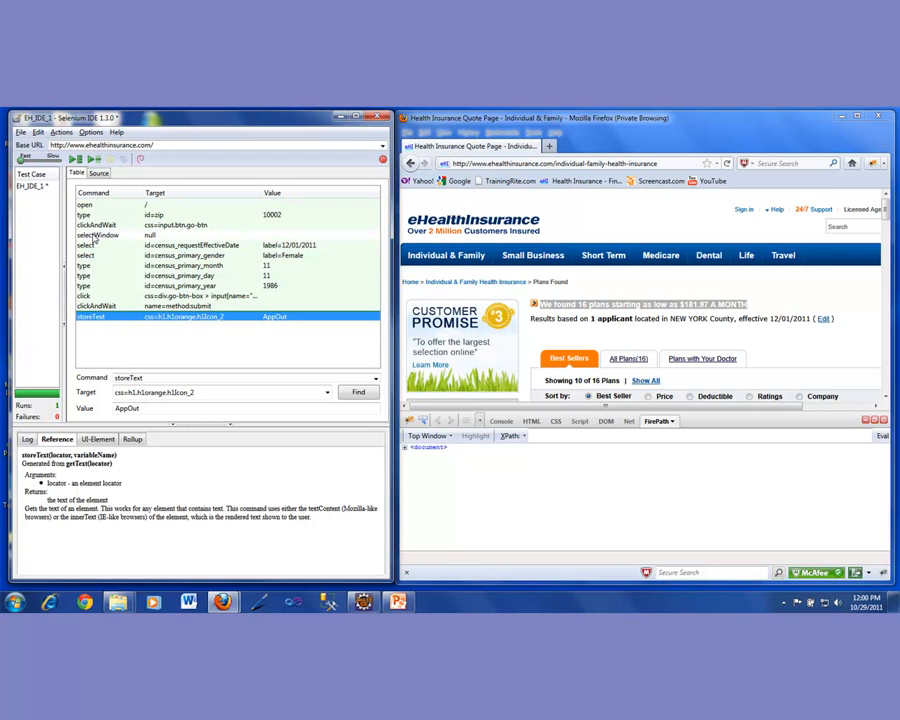
Delete the selectWindow null step and select the final storeText step.
right_click(95, 234)
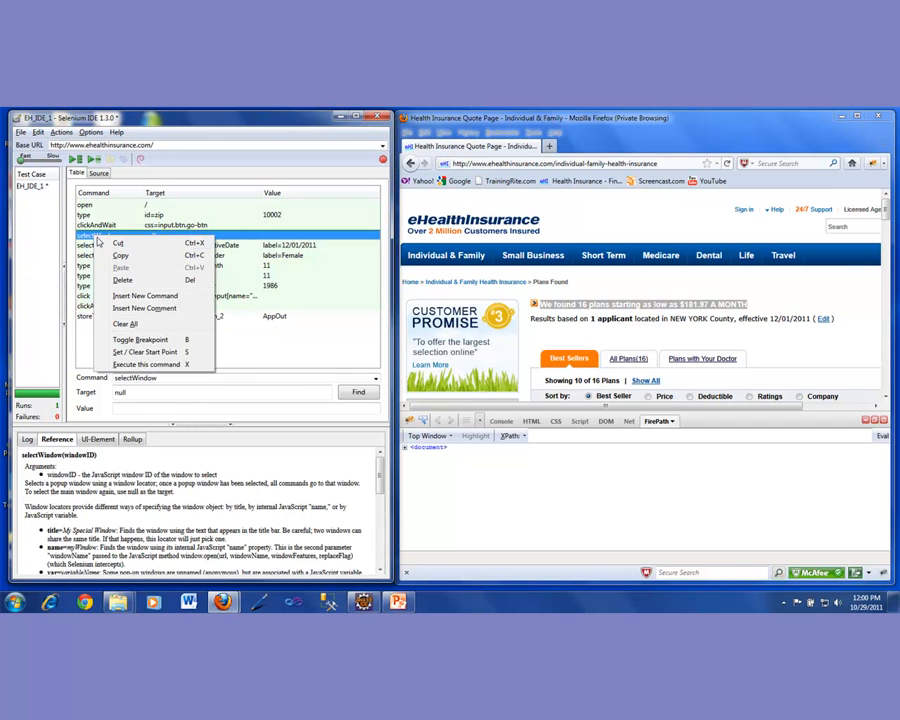
left_click(145, 295)
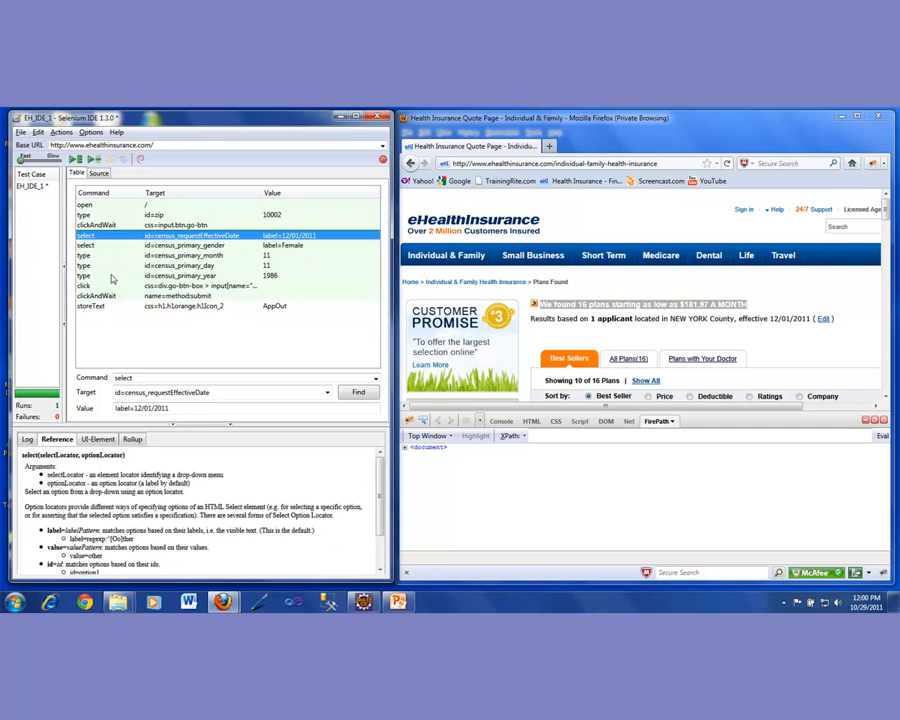
mouse_move(431, 337)
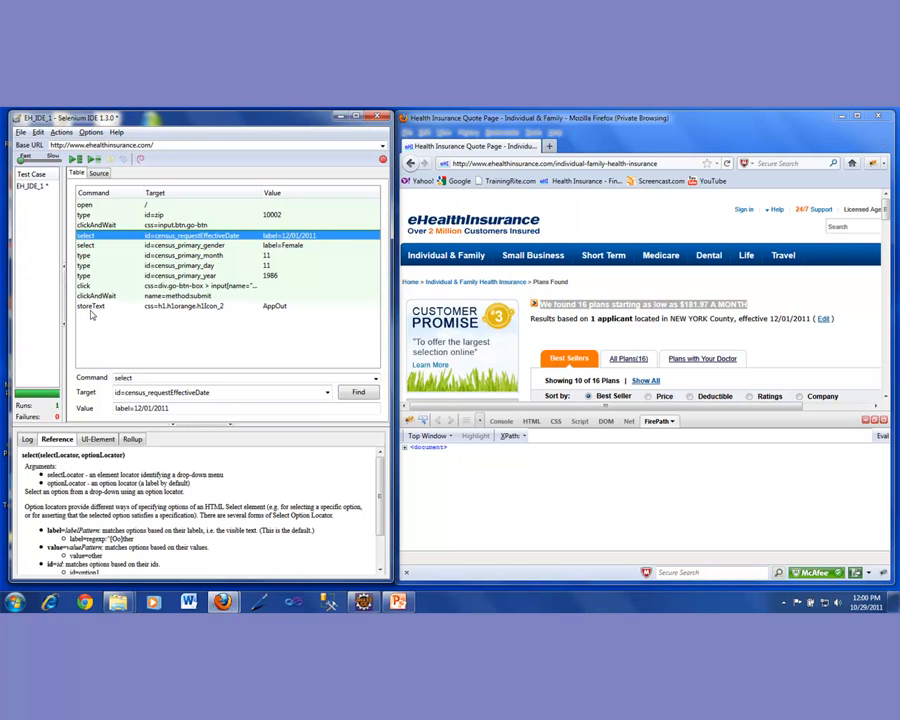
left_click(95, 307)
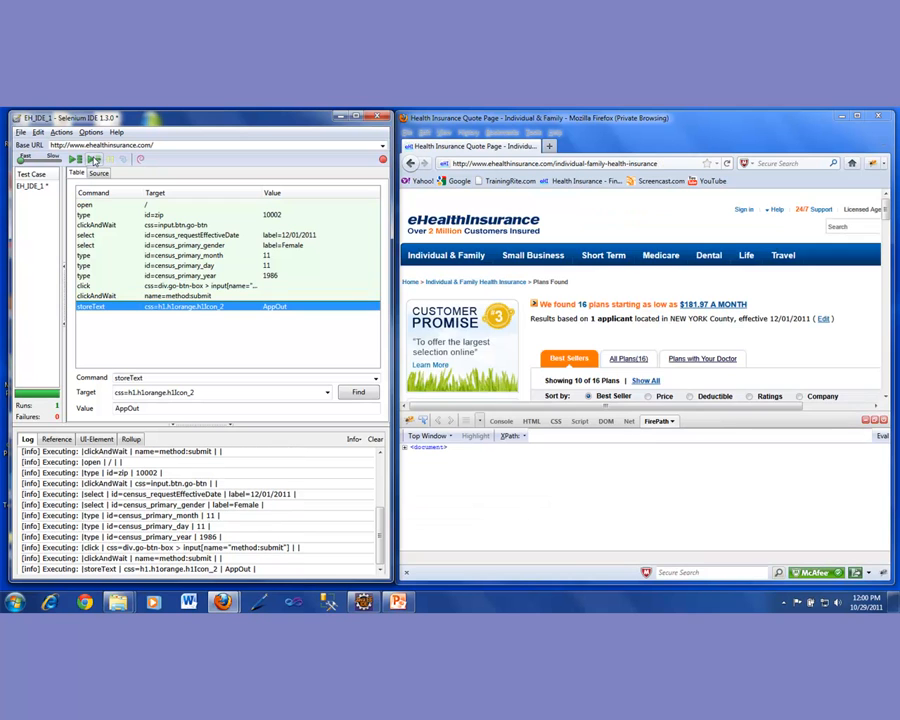
mouse_move(47, 372)
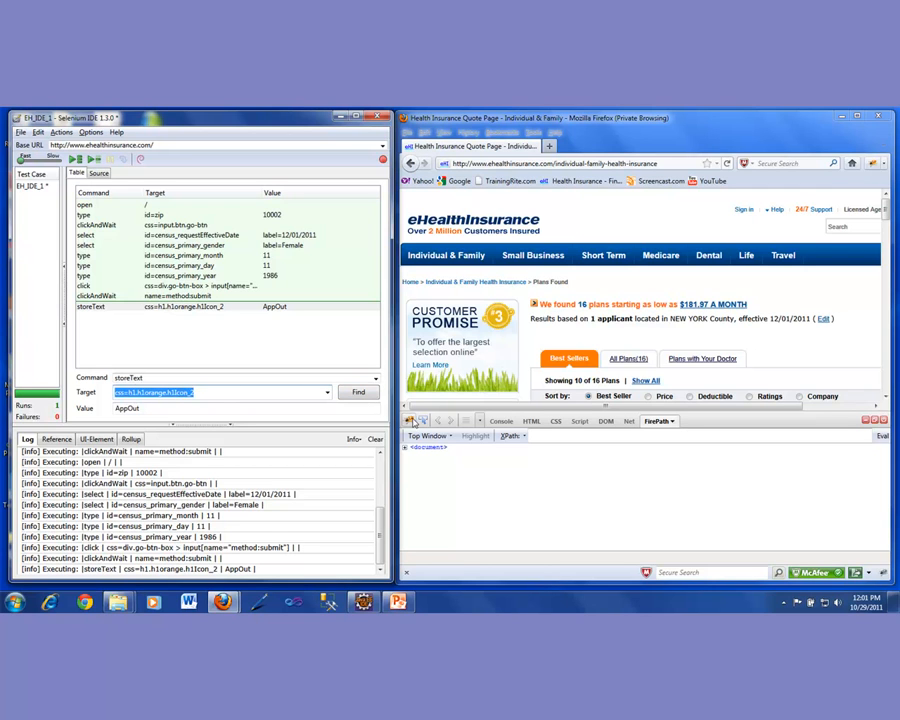
mouse_move(423, 420)
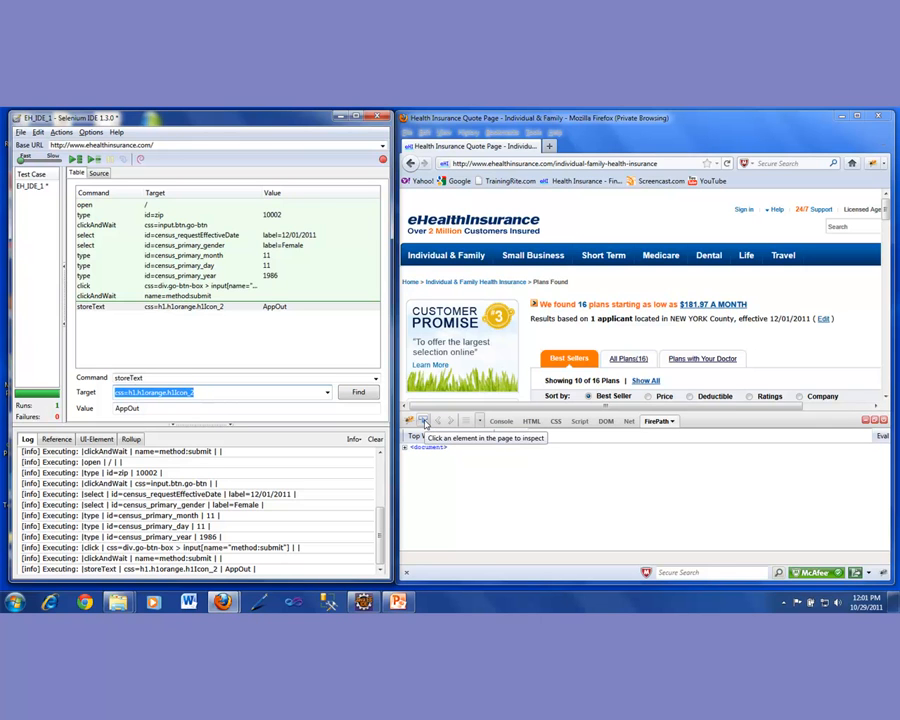
Reopen the FirePath inspector beneath the 16-plans results page to pick the heading.
left_click(424, 420)
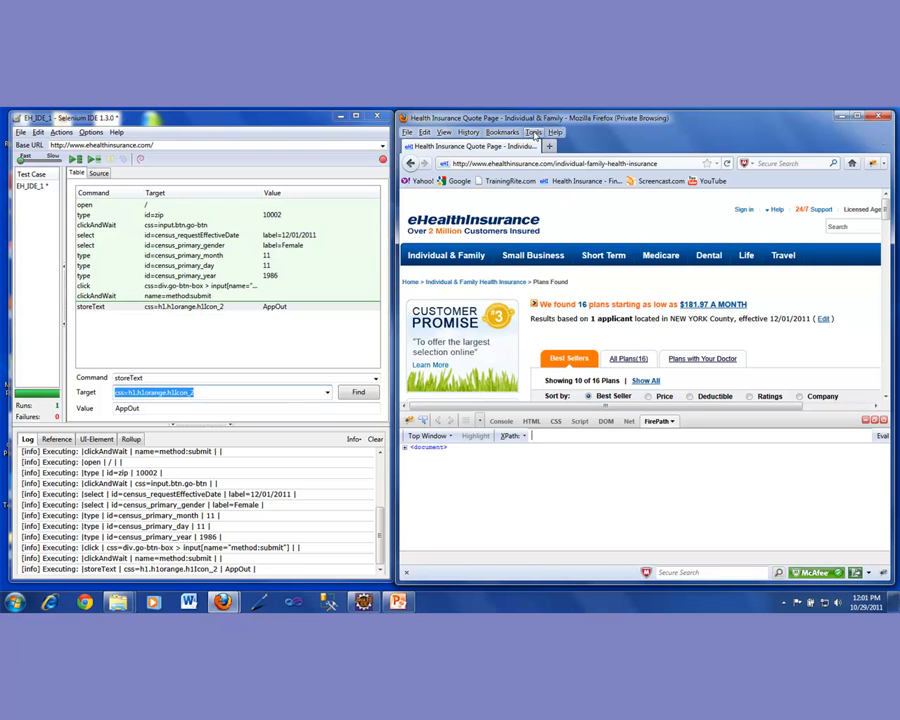
left_click(534, 132)
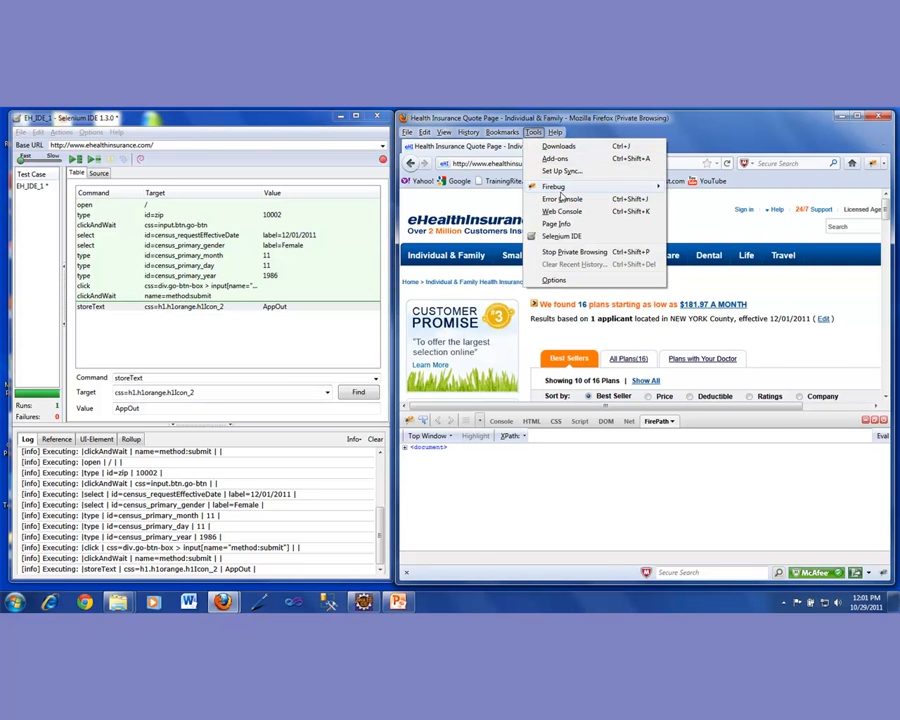
left_click(554, 187)
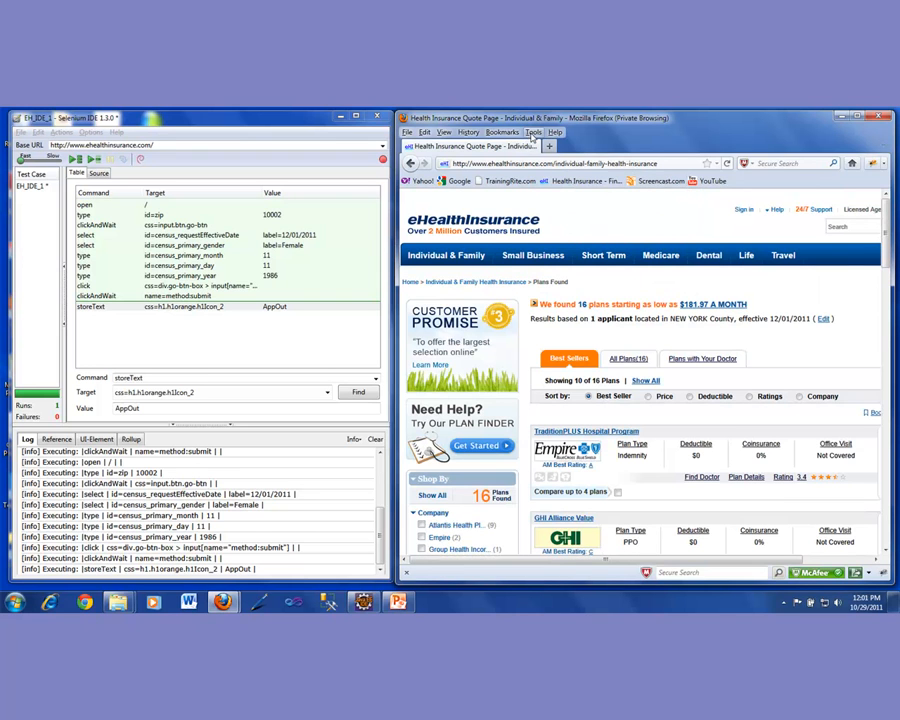
left_click(534, 132)
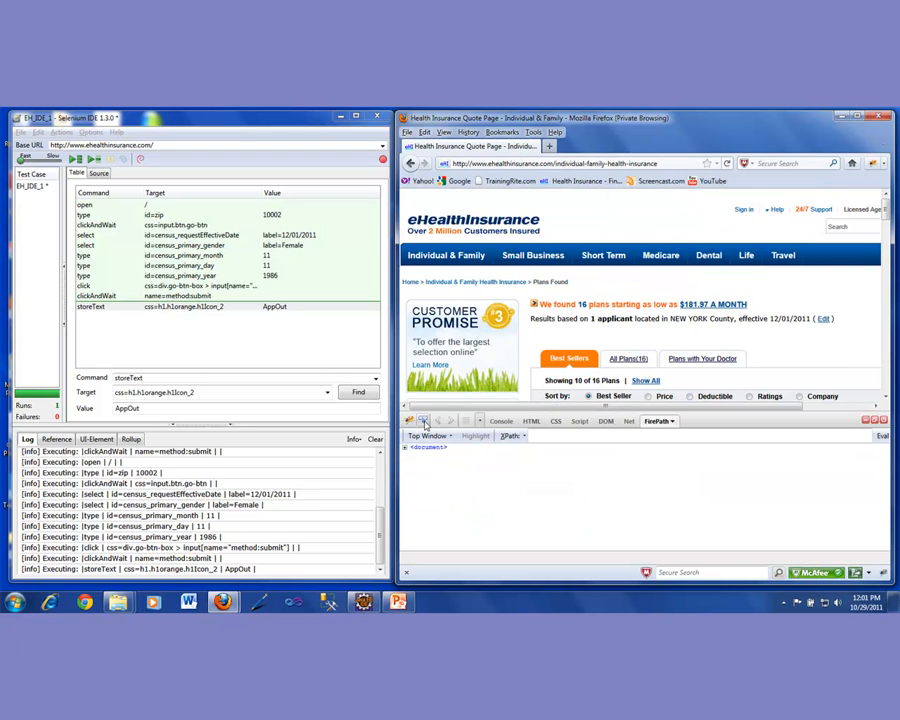
mouse_move(423, 420)
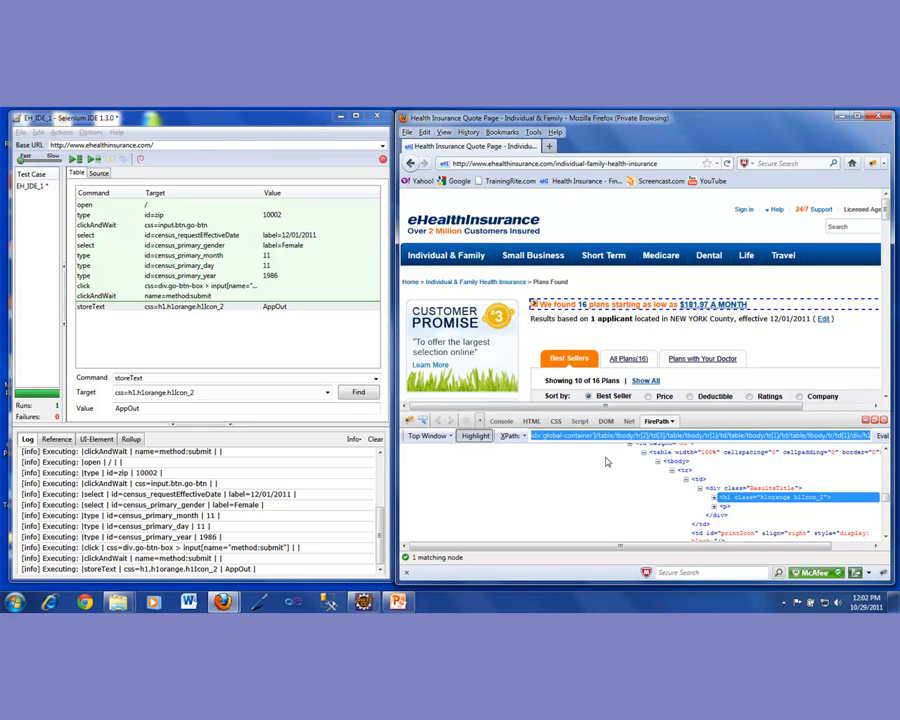
mouse_move(603, 255)
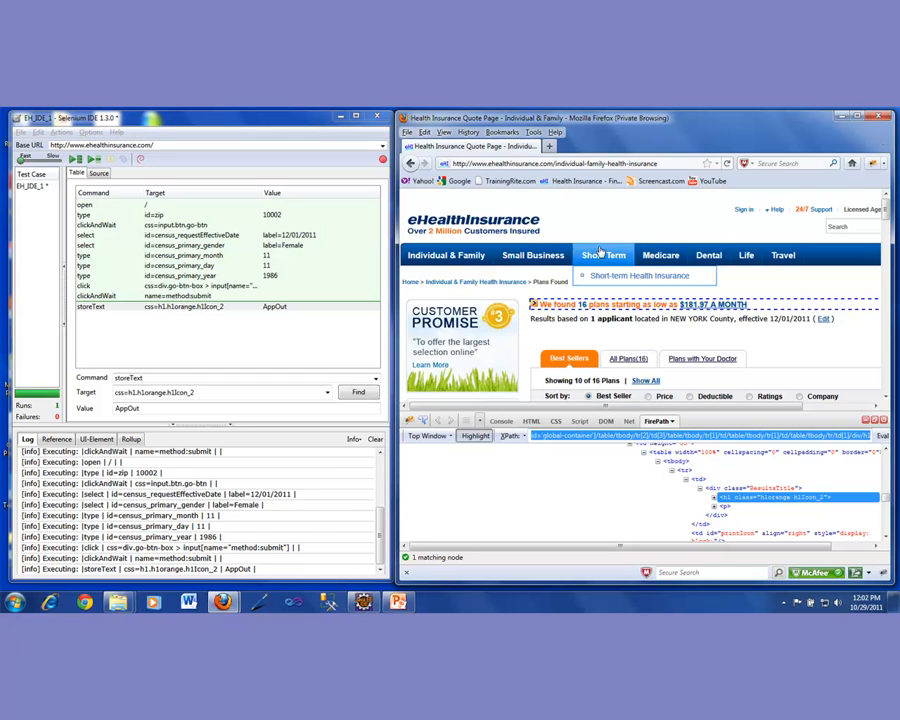
left_click(445, 255)
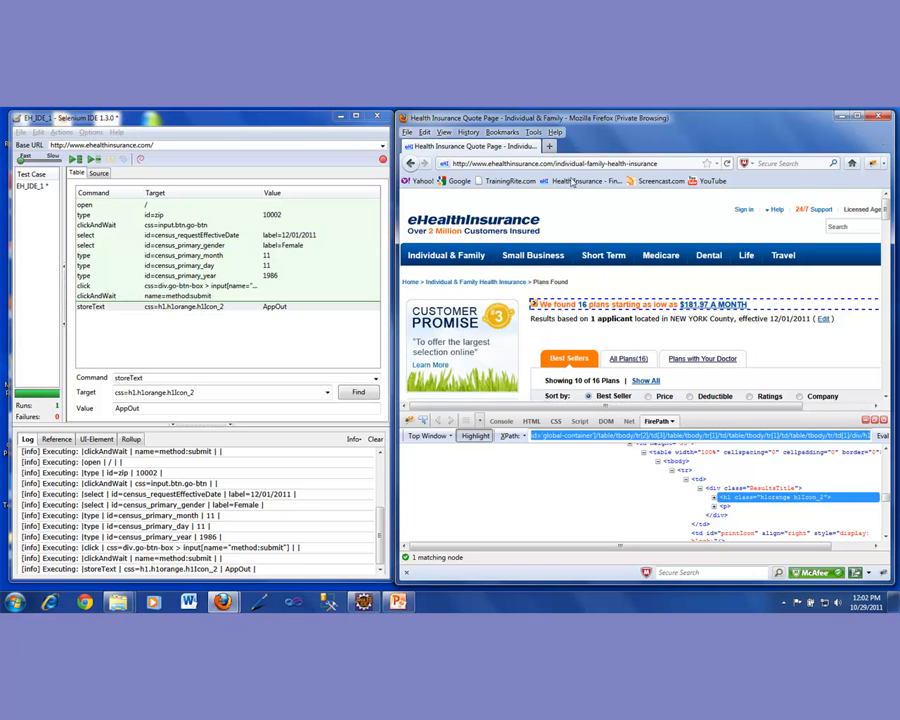
mouse_move(708, 255)
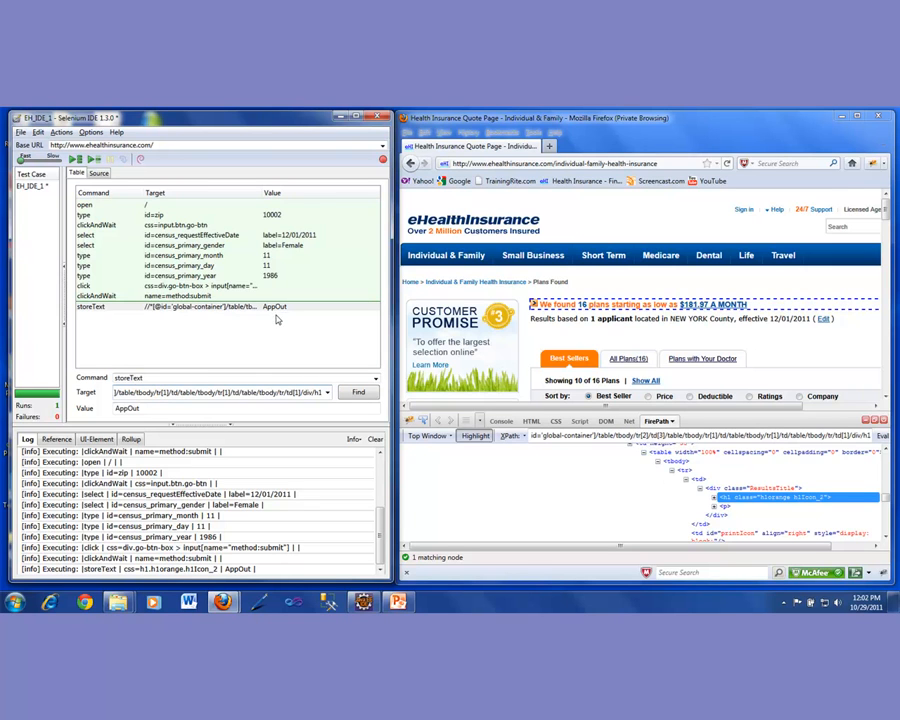
left_click(200, 306)
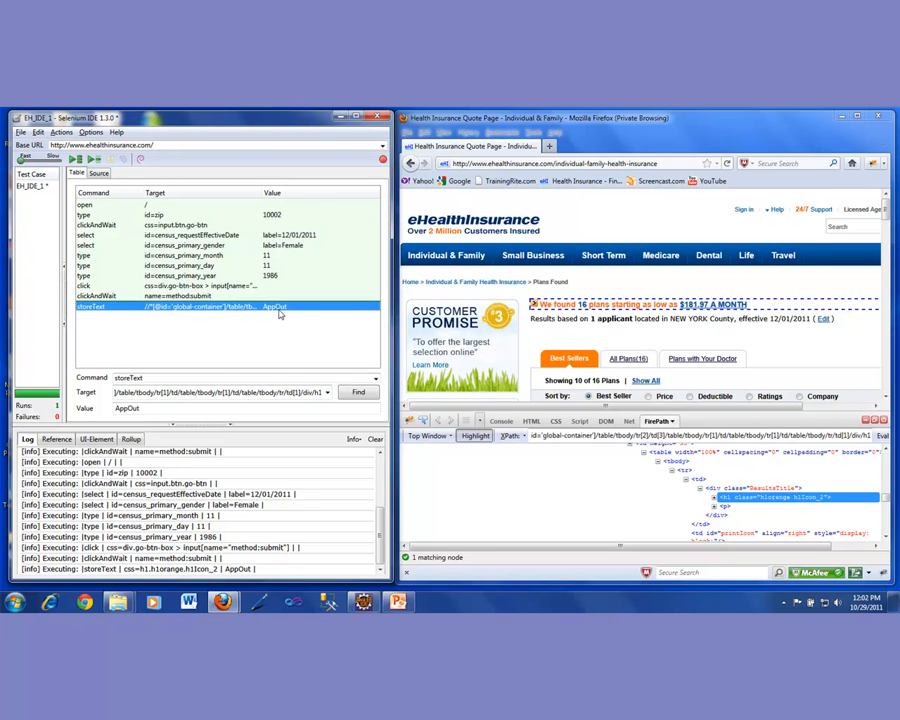
mouse_move(253, 347)
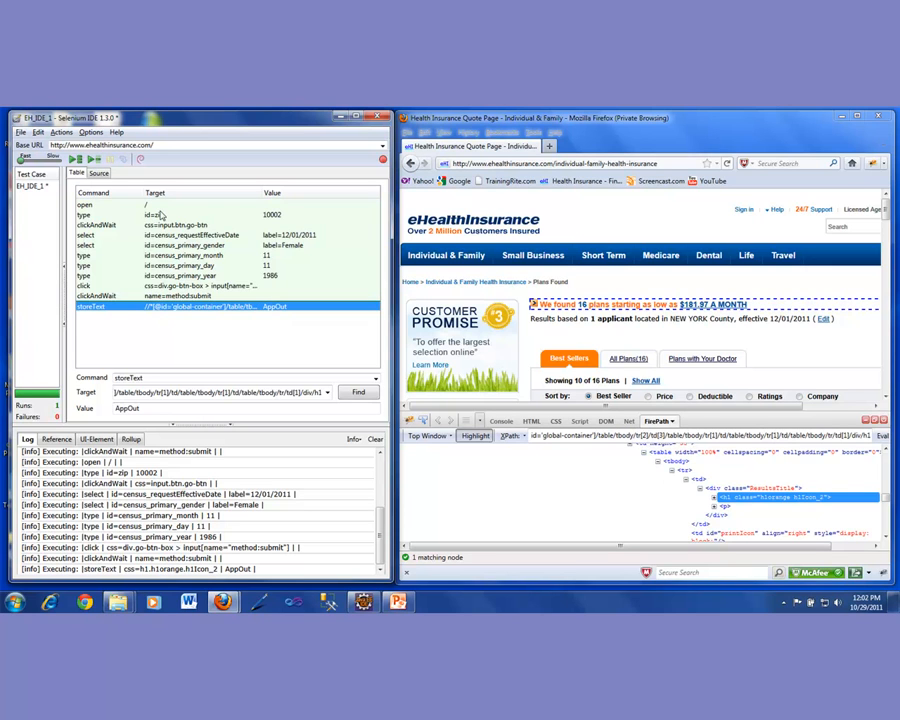
mouse_move(94, 160)
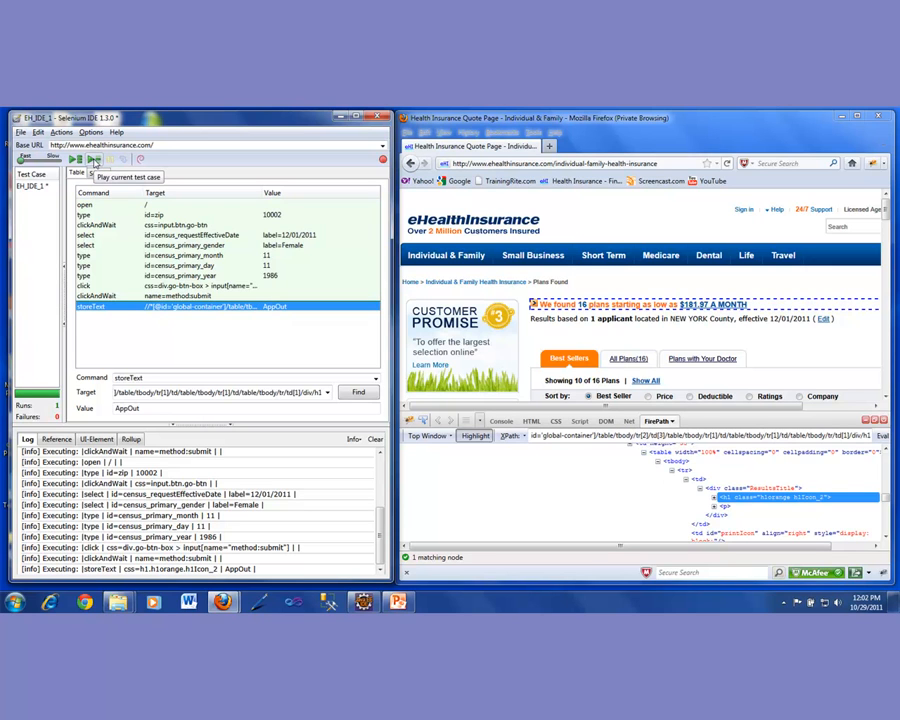
mouse_move(373, 441)
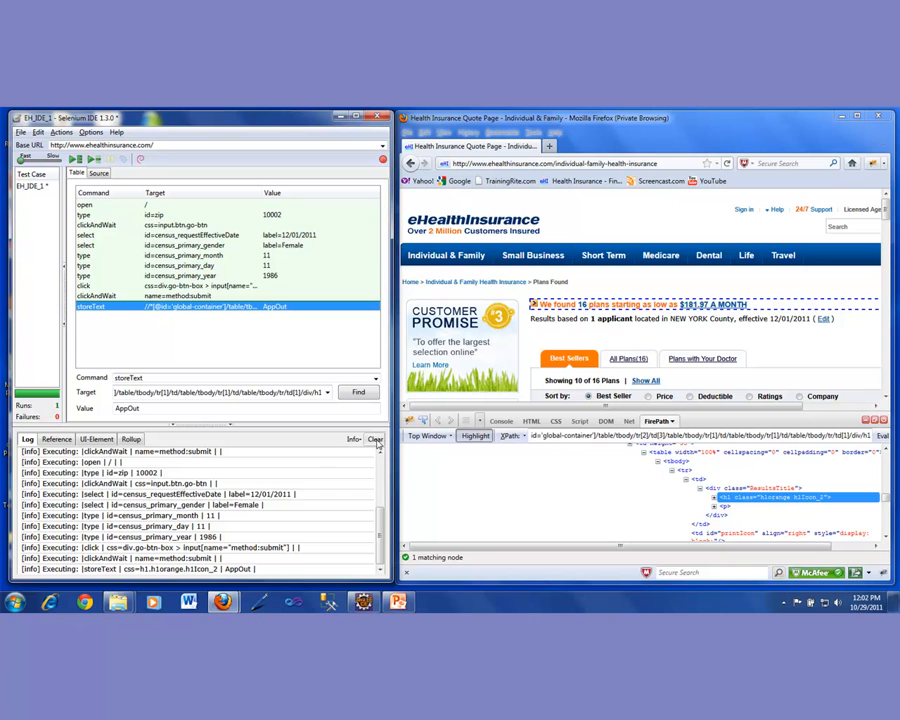
Clear the previous run's execution log before replaying the test case.
left_click(375, 440)
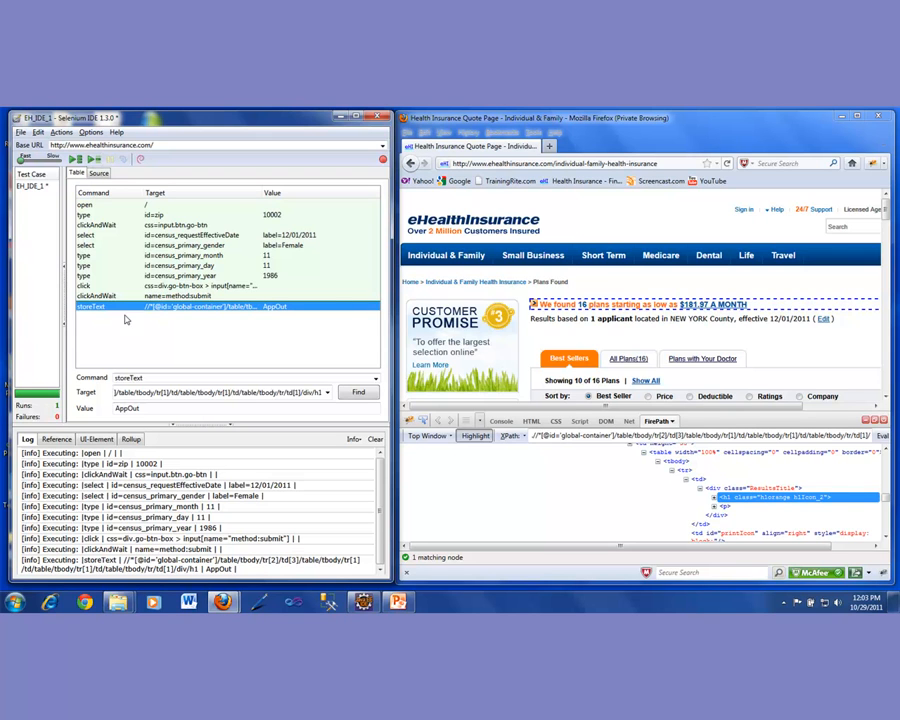
mouse_move(140, 355)
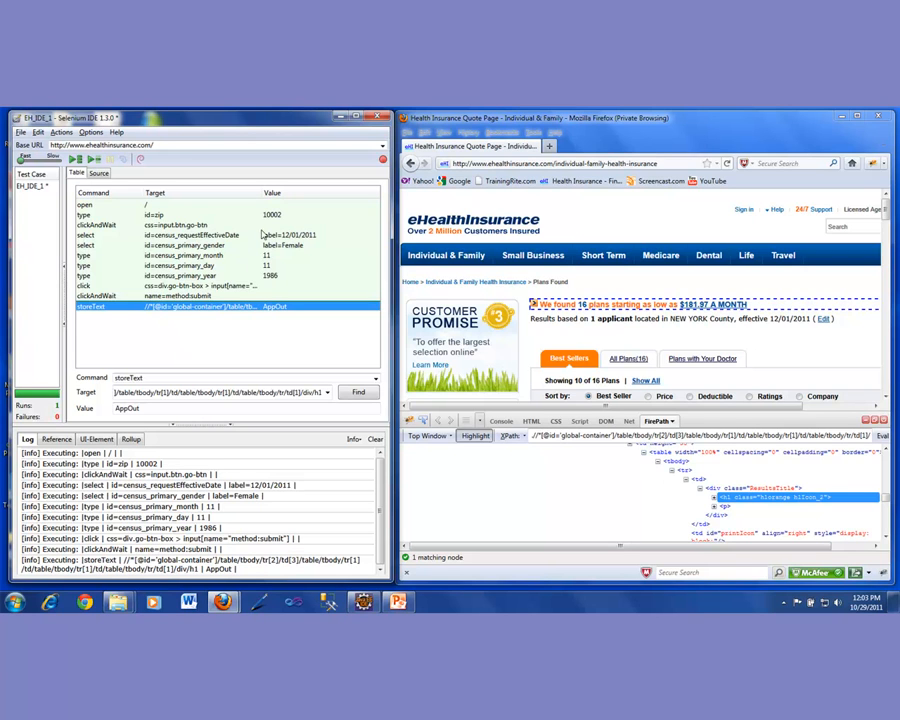
mouse_move(189, 347)
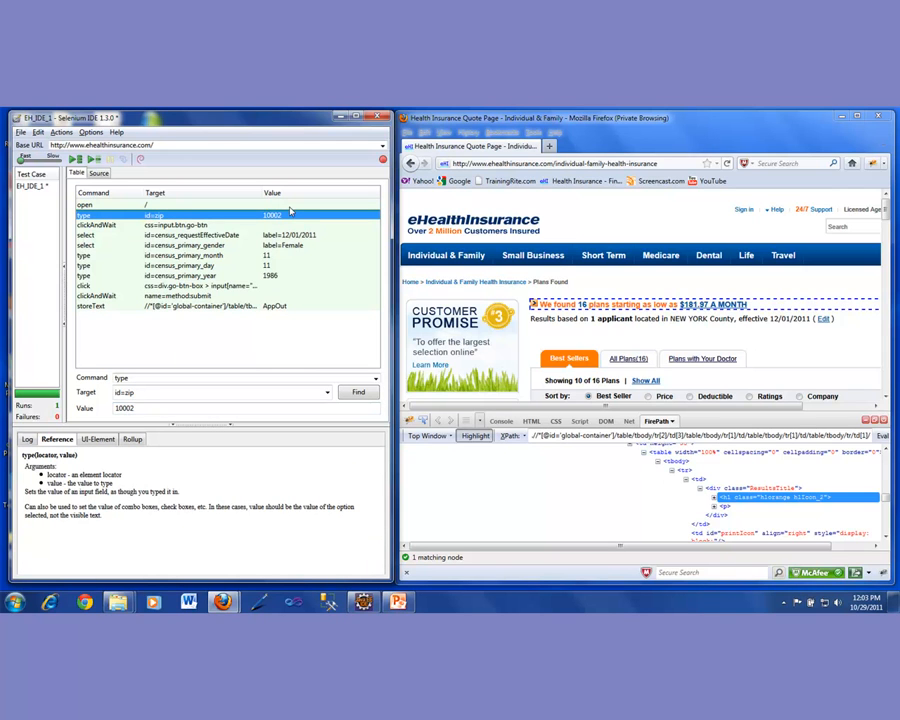
mouse_move(833, 264)
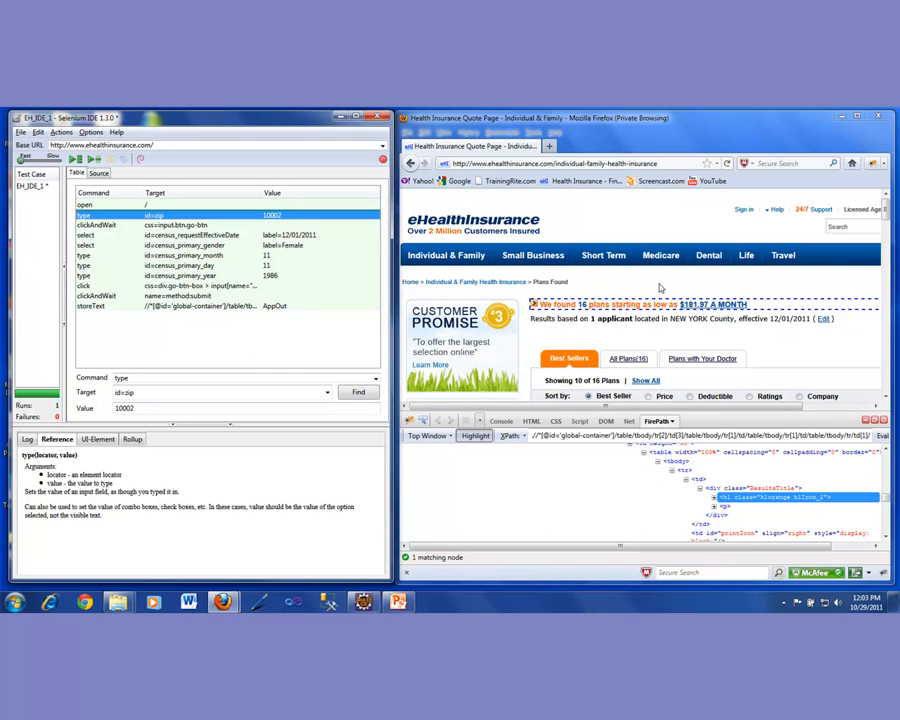
mouse_move(514, 278)
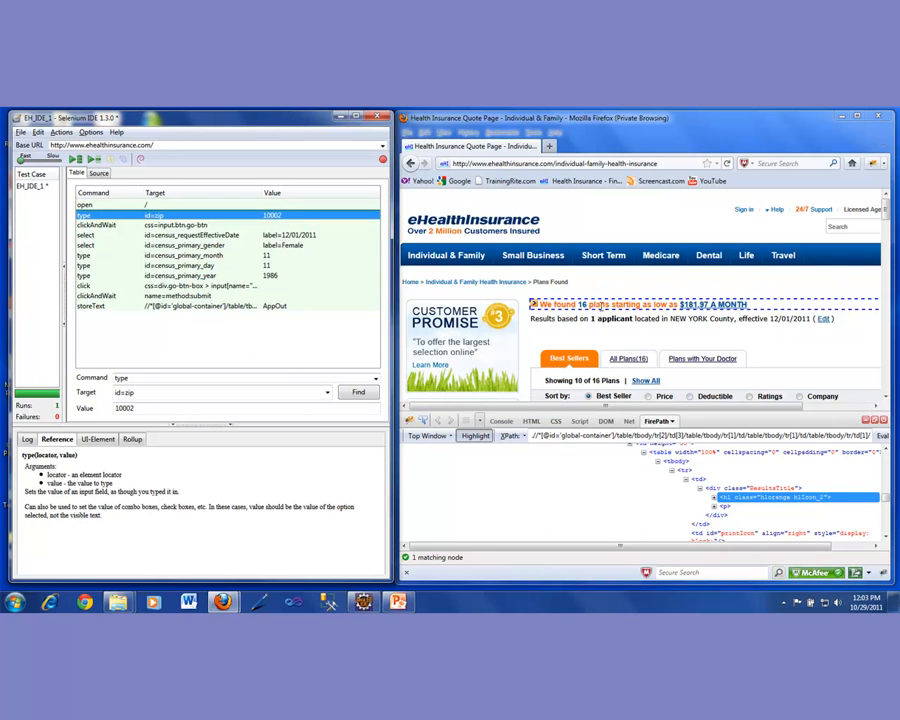
mouse_move(673, 287)
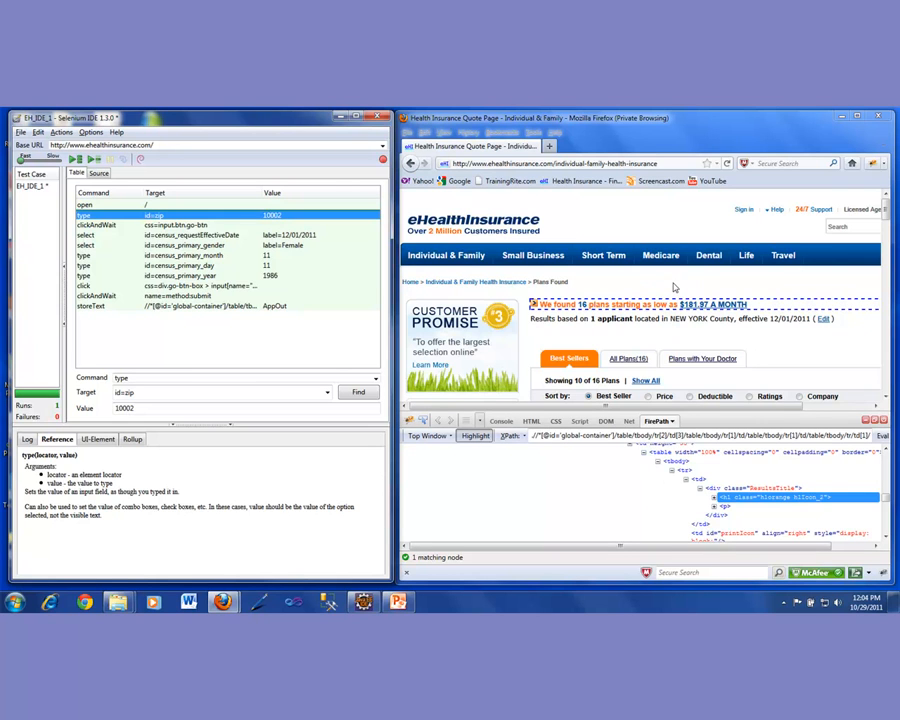
mouse_move(715, 286)
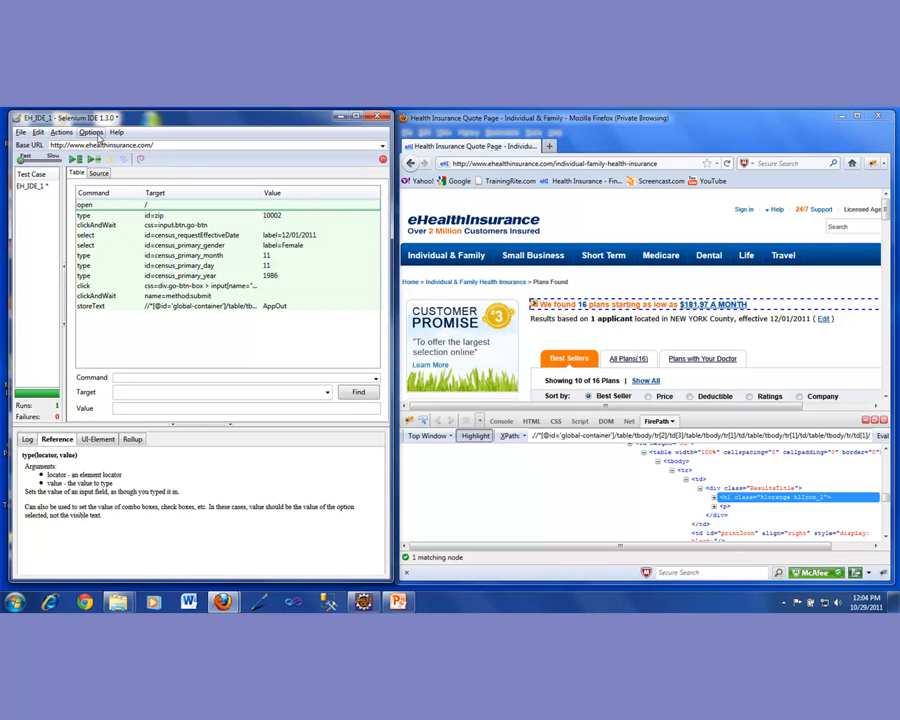
Select the type step to show its type(locator, value) reference in the lower pane.
left_click(90, 132)
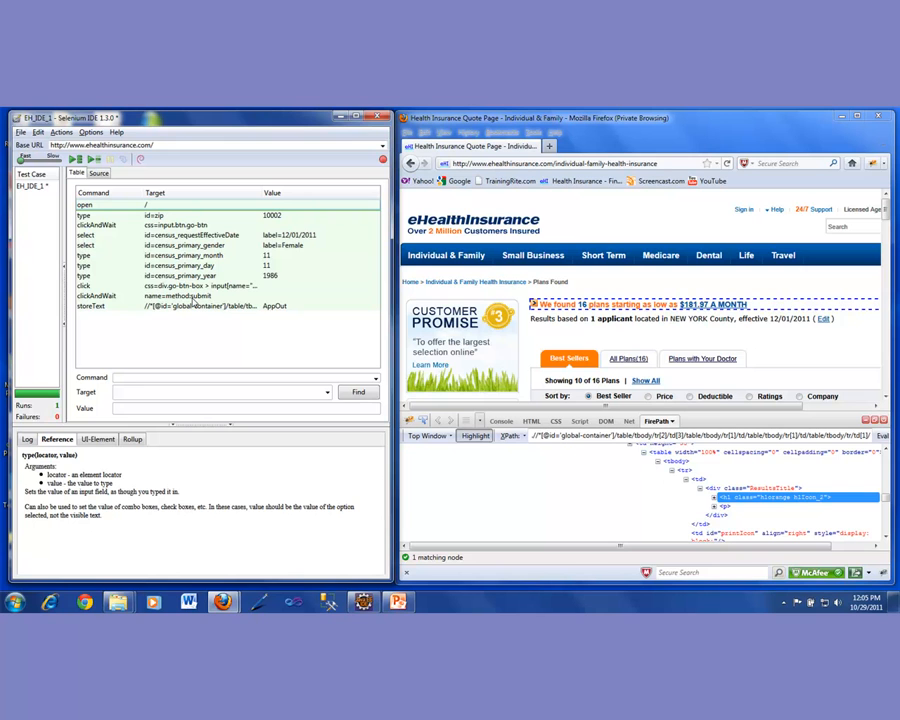
mouse_move(505, 181)
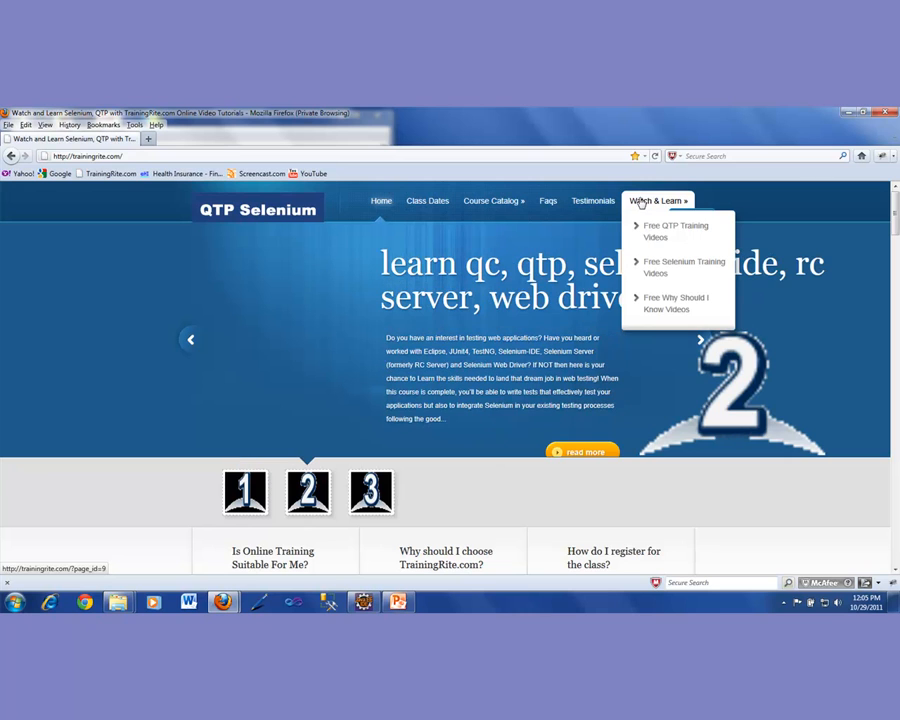
mouse_move(684, 267)
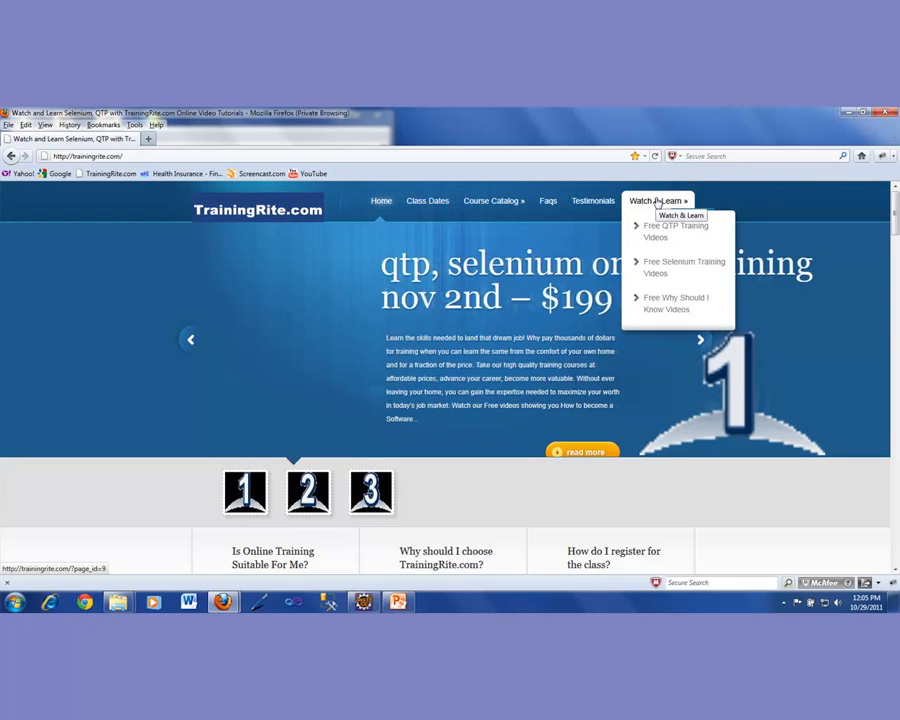
mouse_move(675, 231)
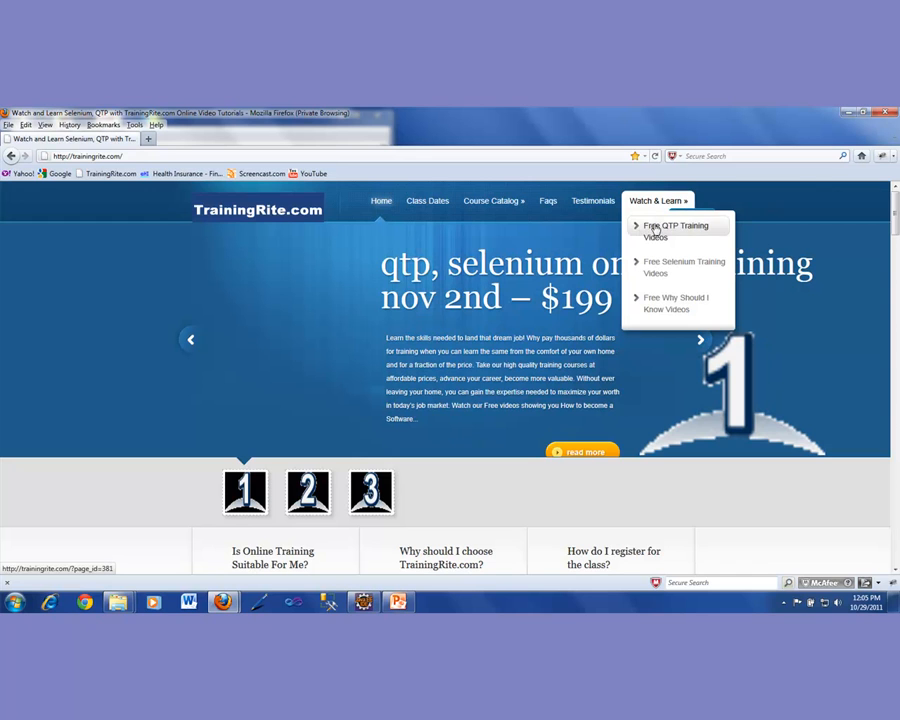
Choose Free Selenium Training Videos from TrainingRite's Watch & Learn menu.
left_click(684, 267)
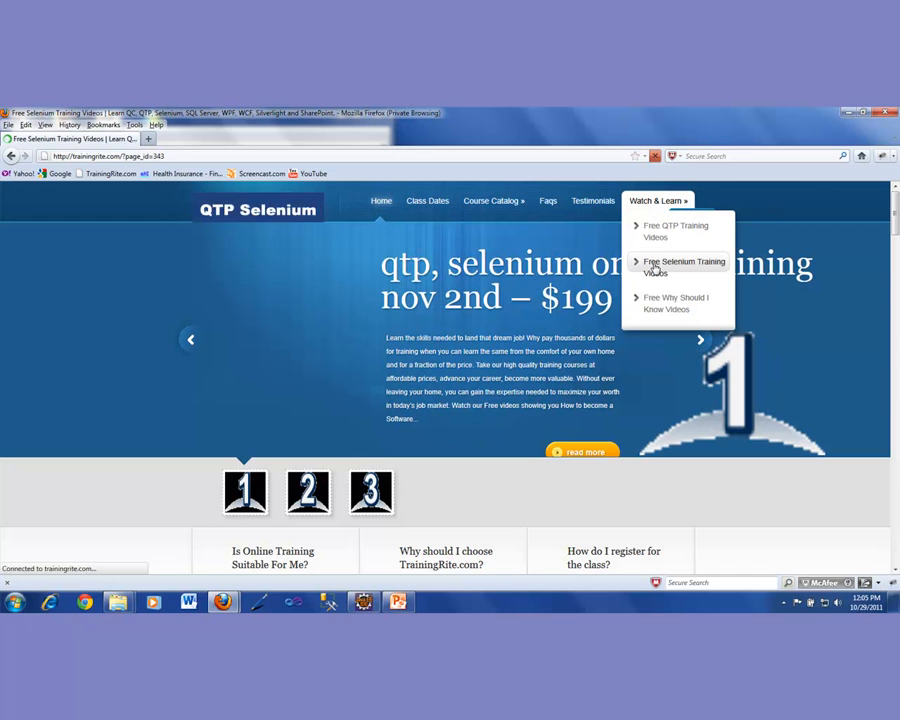
Open the Free Selenium Training Videos page showing the insurance application testing video.
left_click(685, 267)
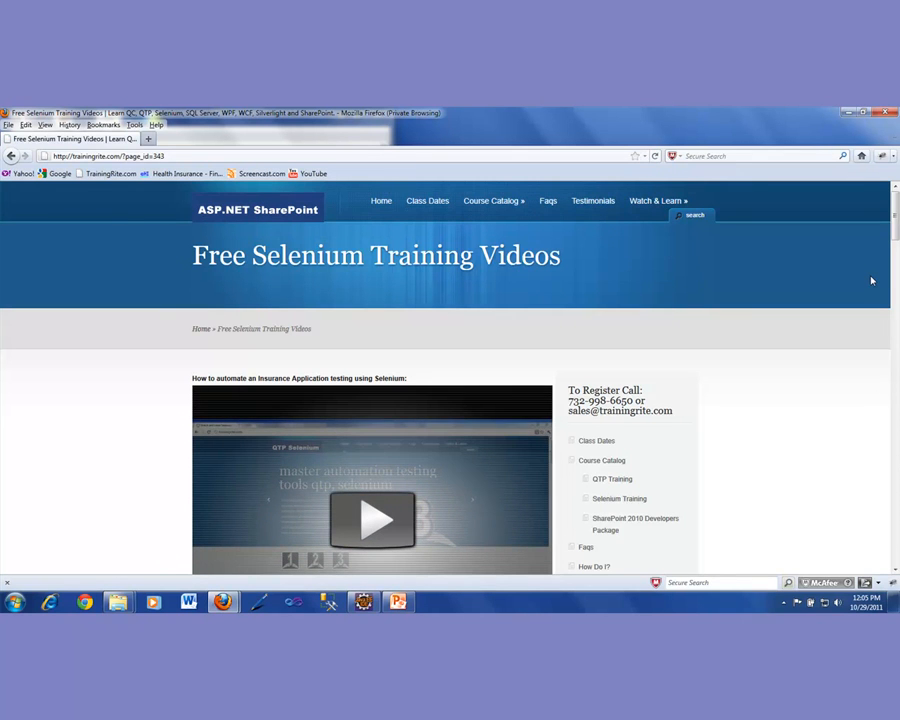
mouse_move(823, 347)
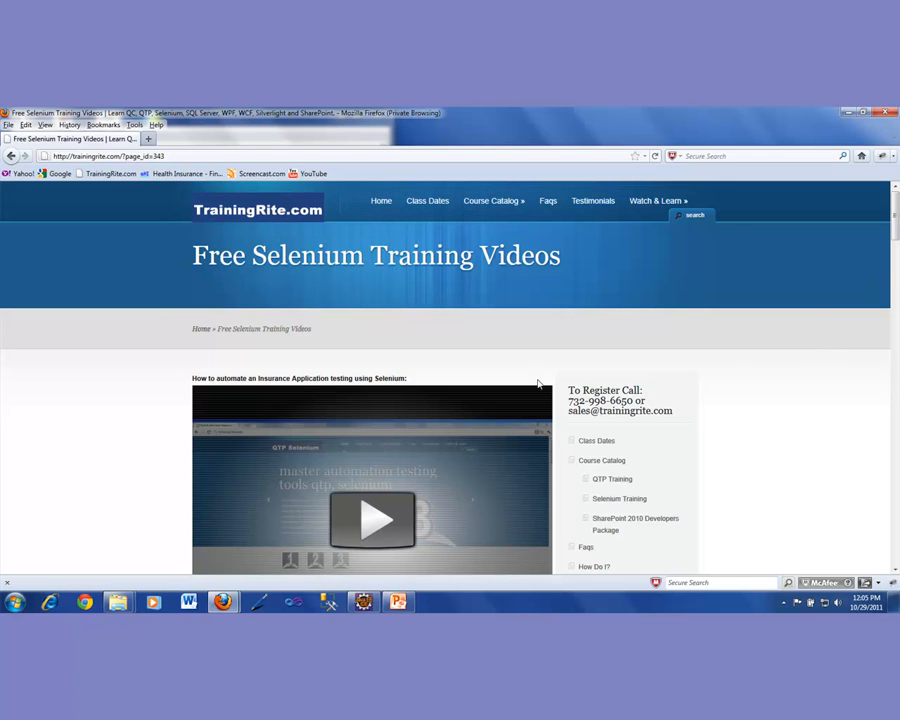
mouse_move(473, 355)
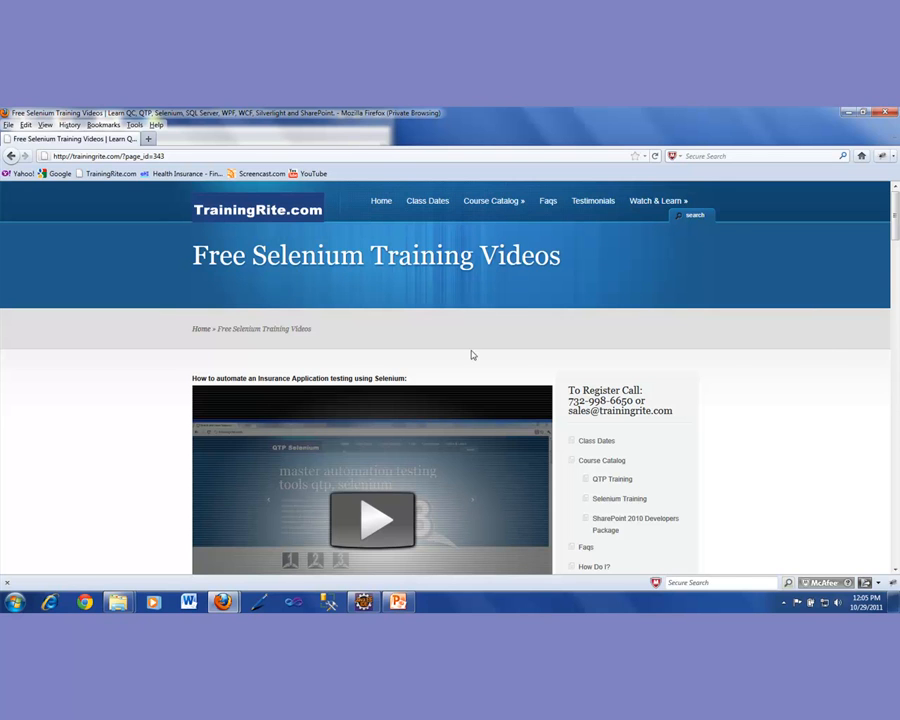
mouse_move(775, 440)
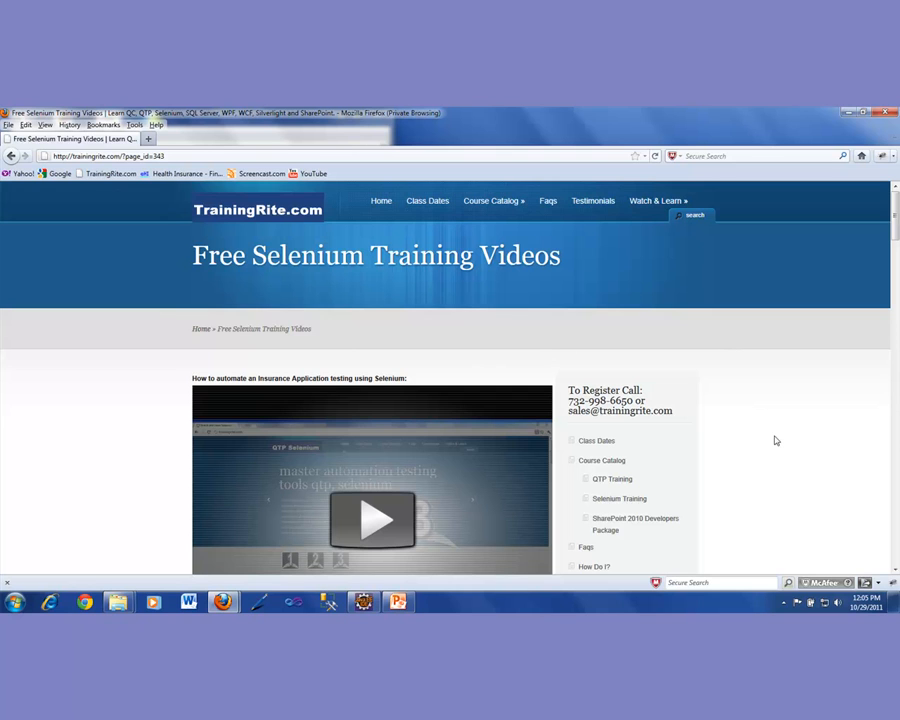